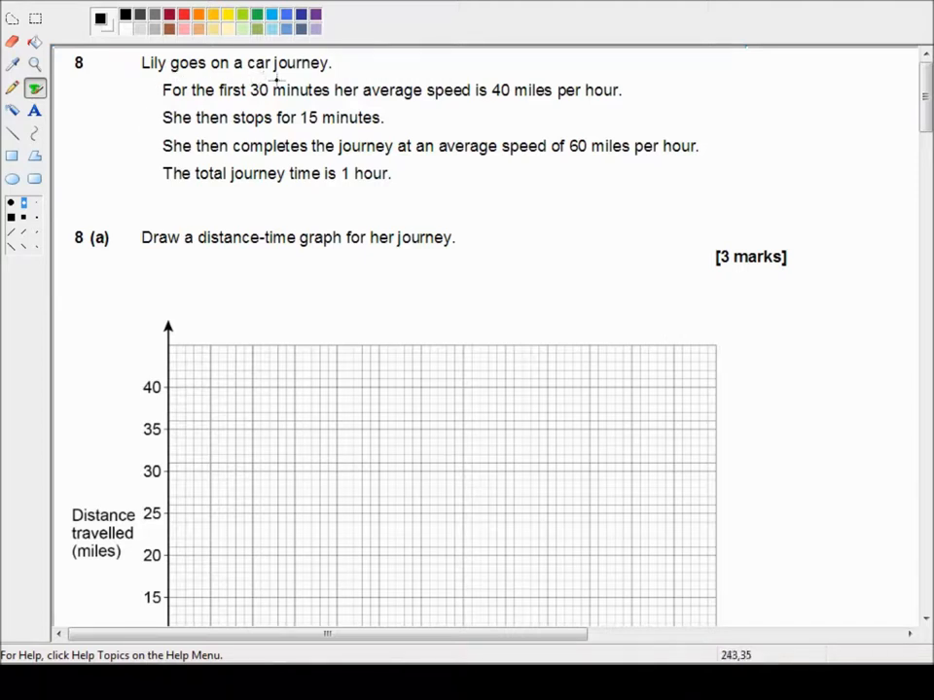
{"action": "mouse_move", "coordinate": [341, 105]}
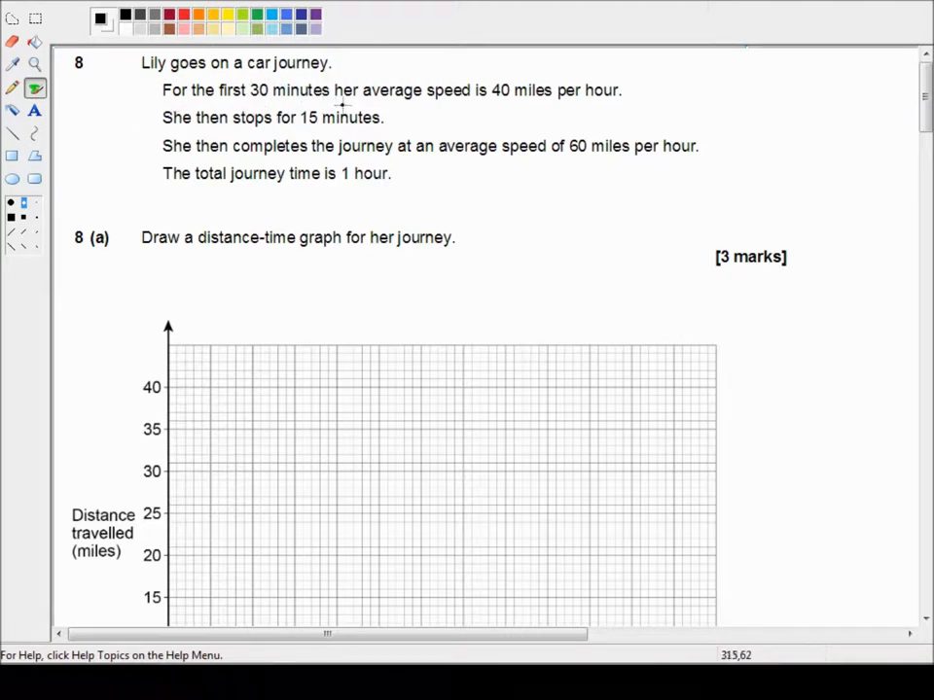
{"action": "mouse_move", "coordinate": [564, 105]}
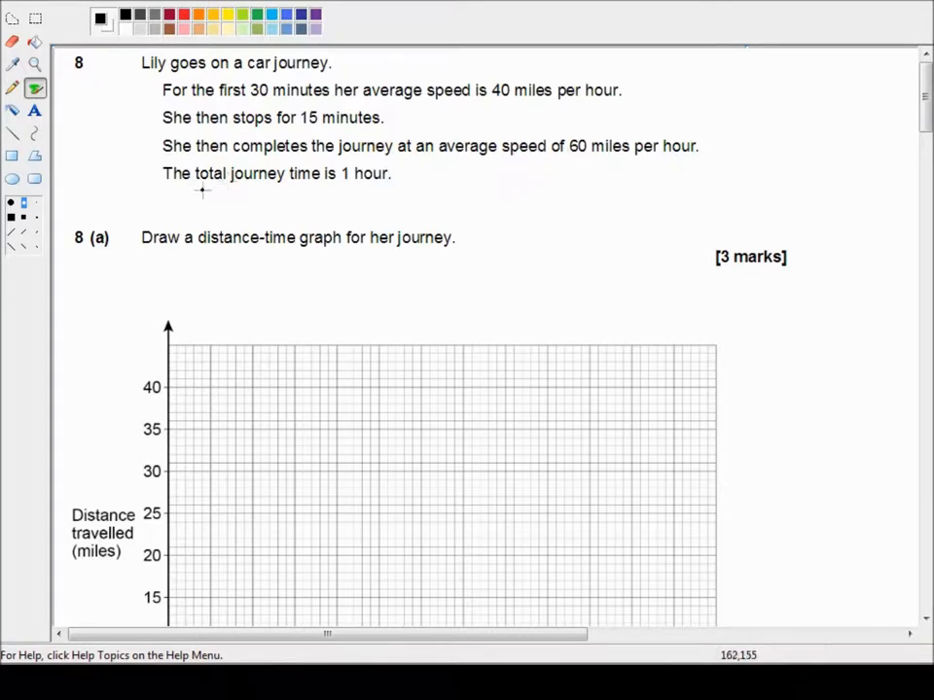
{"action": "mouse_move", "coordinate": [408, 189]}
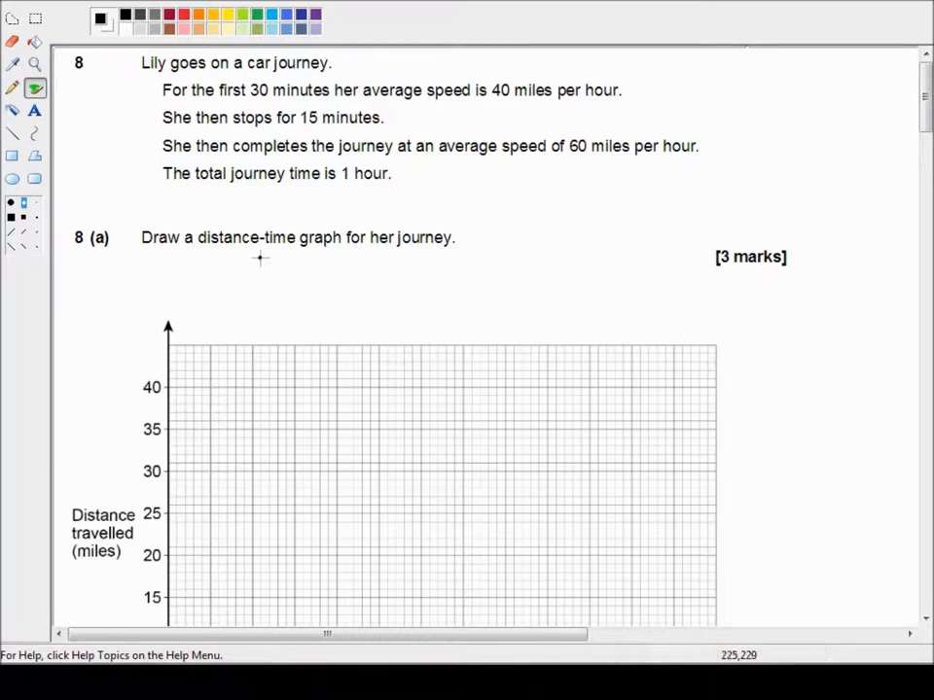
{"action": "mouse_move", "coordinate": [393, 258]}
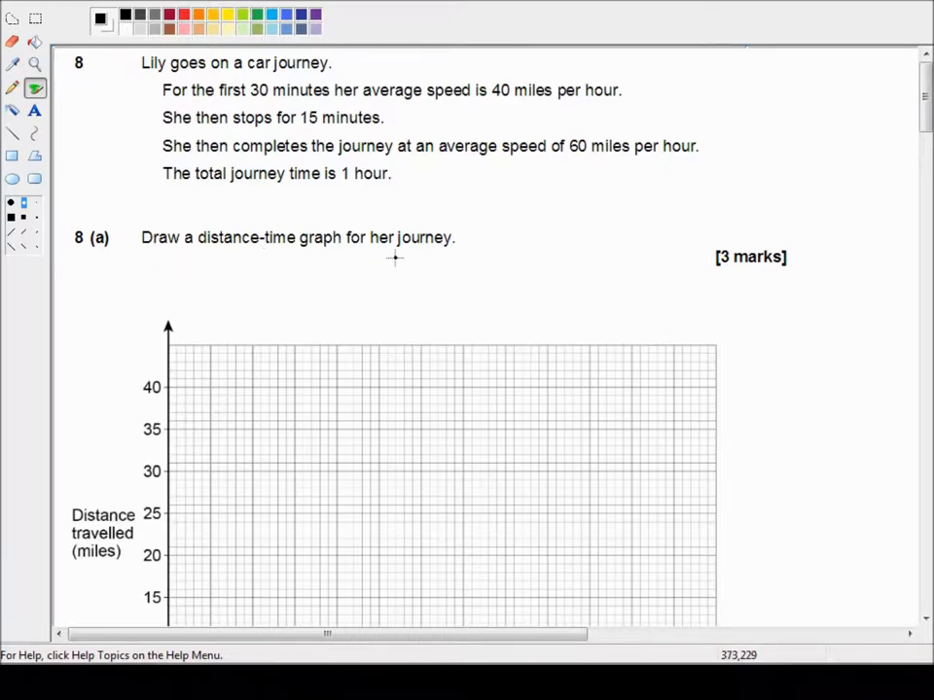
{"action": "mouse_move", "coordinate": [365, 272]}
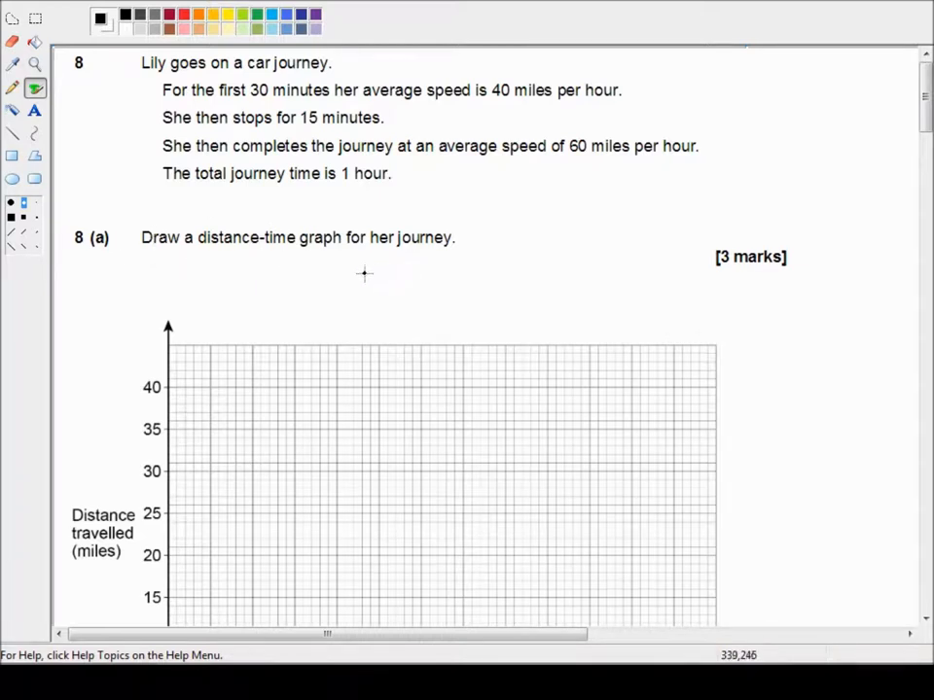
Step: Draw a straight line from the grid origin up to the point (30 min, 20 miles)
{"action": "scroll", "scroll_direction": "down", "scroll_amount": 3}
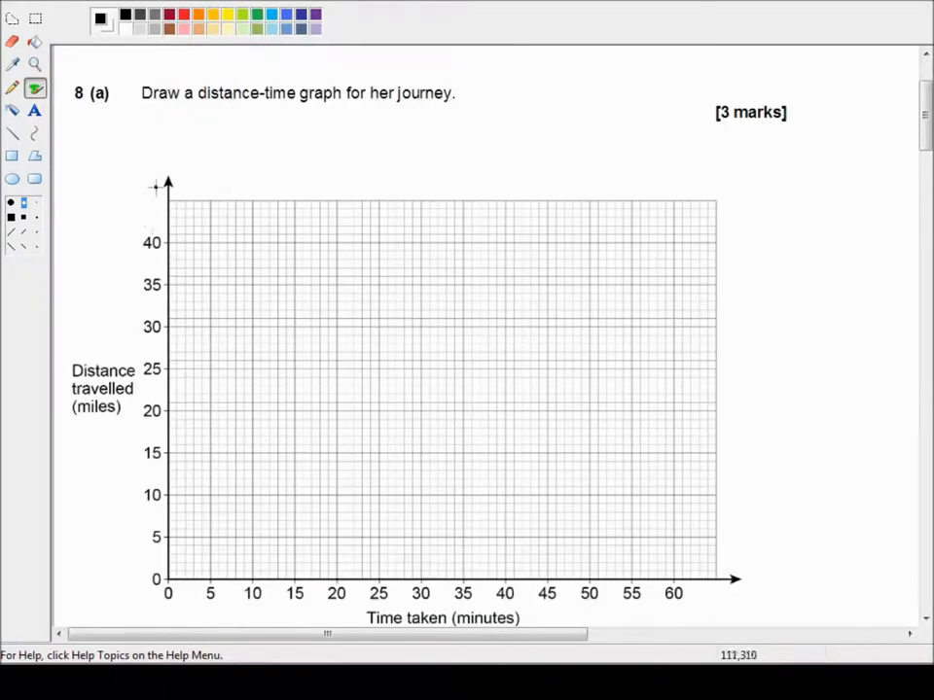
{"action": "scroll", "scroll_direction": "down", "scroll_amount": 3}
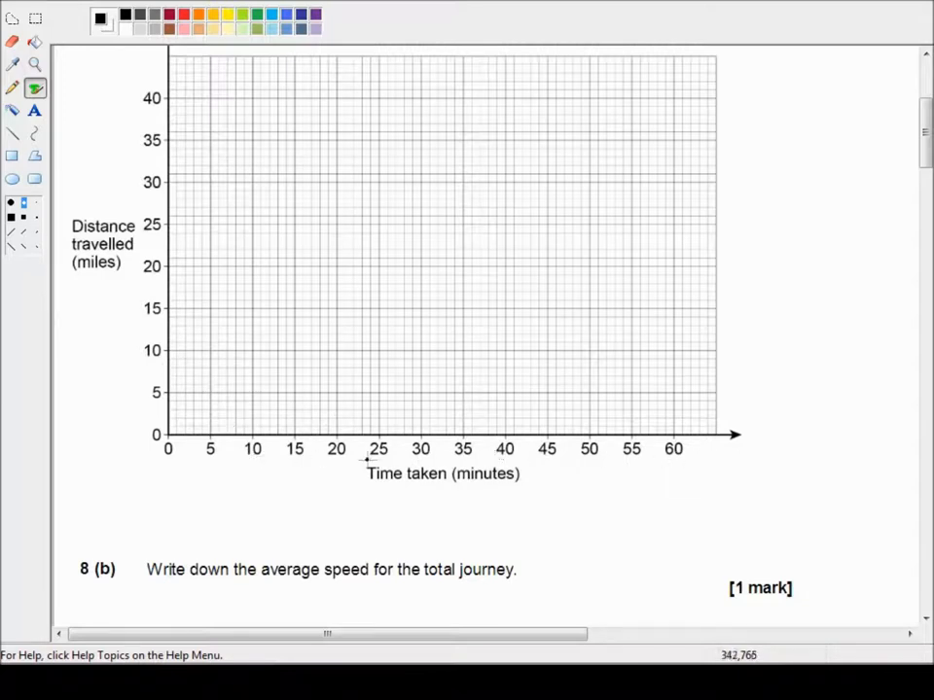
{"action": "mouse_move", "coordinate": [449, 458]}
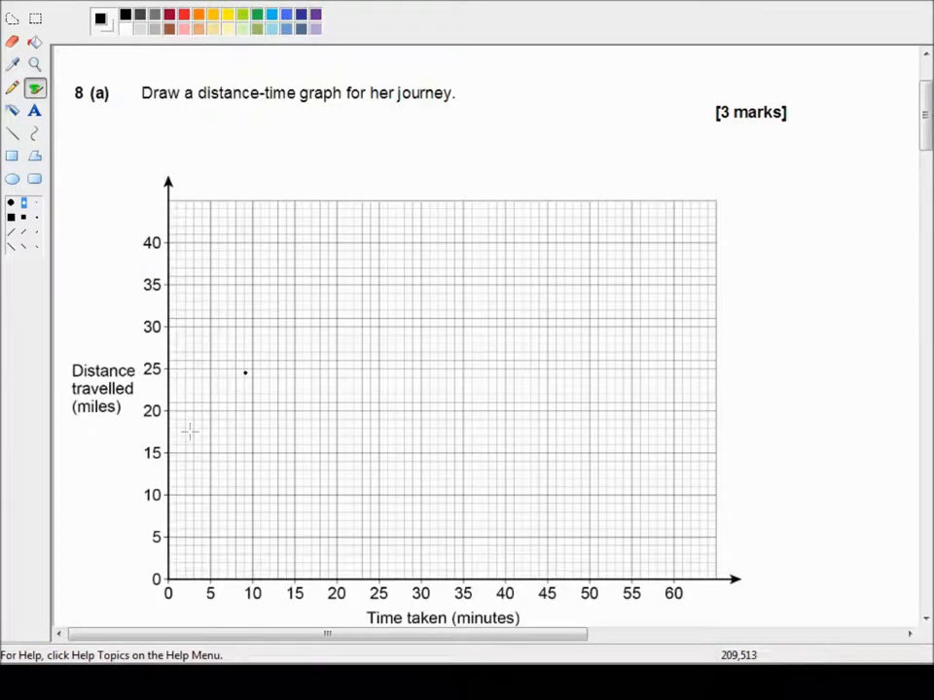
{"action": "scroll", "scroll_direction": "down", "scroll_amount": 3}
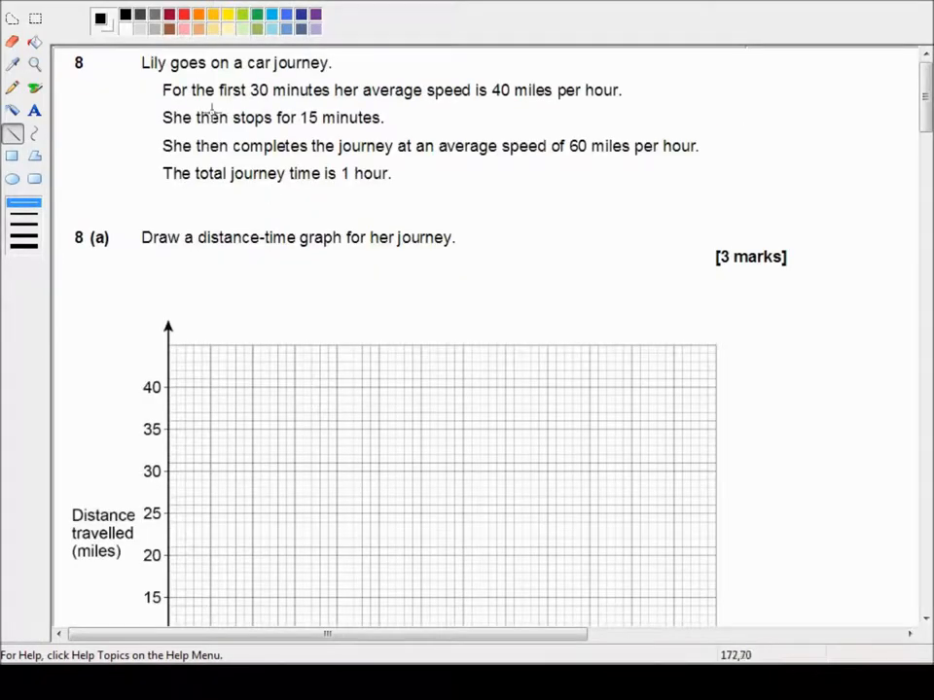
{"action": "mouse_move", "coordinate": [522, 105]}
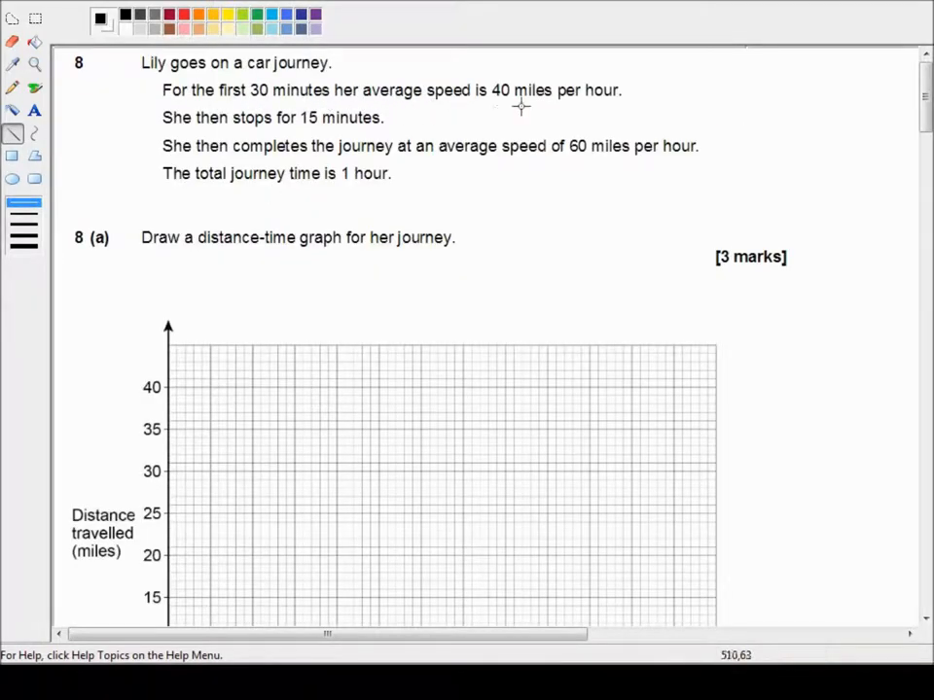
{"action": "mouse_move", "coordinate": [618, 109]}
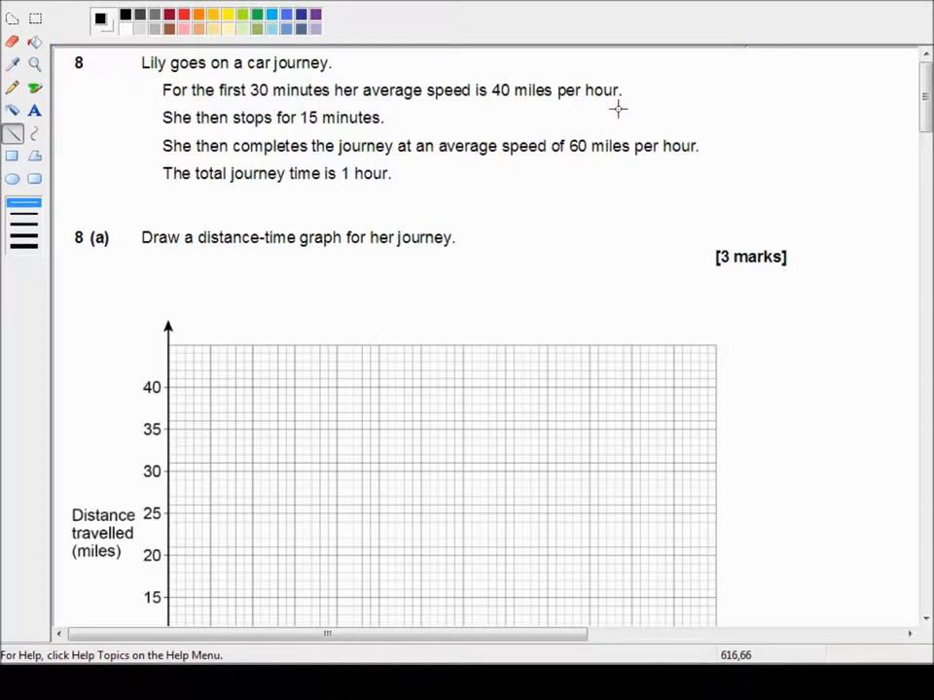
{"action": "mouse_move", "coordinate": [292, 101]}
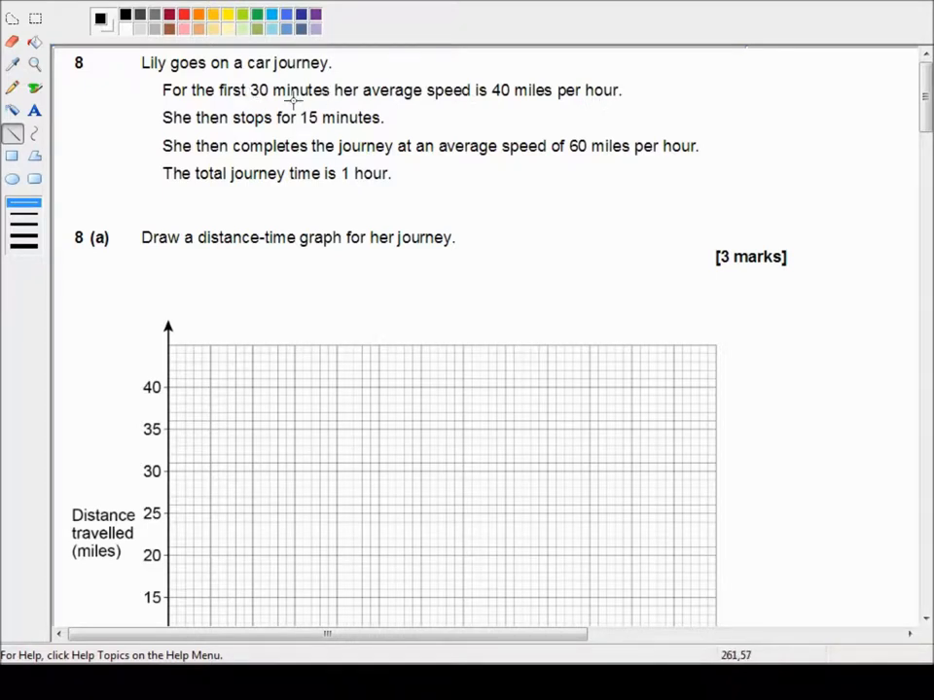
{"action": "mouse_move", "coordinate": [583, 107]}
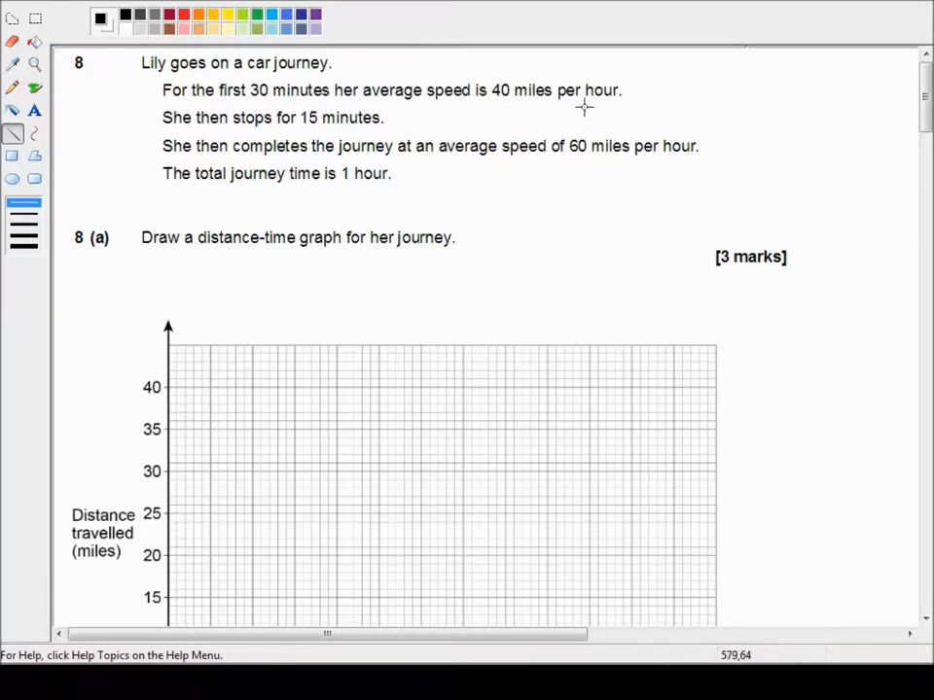
{"action": "mouse_move", "coordinate": [540, 109]}
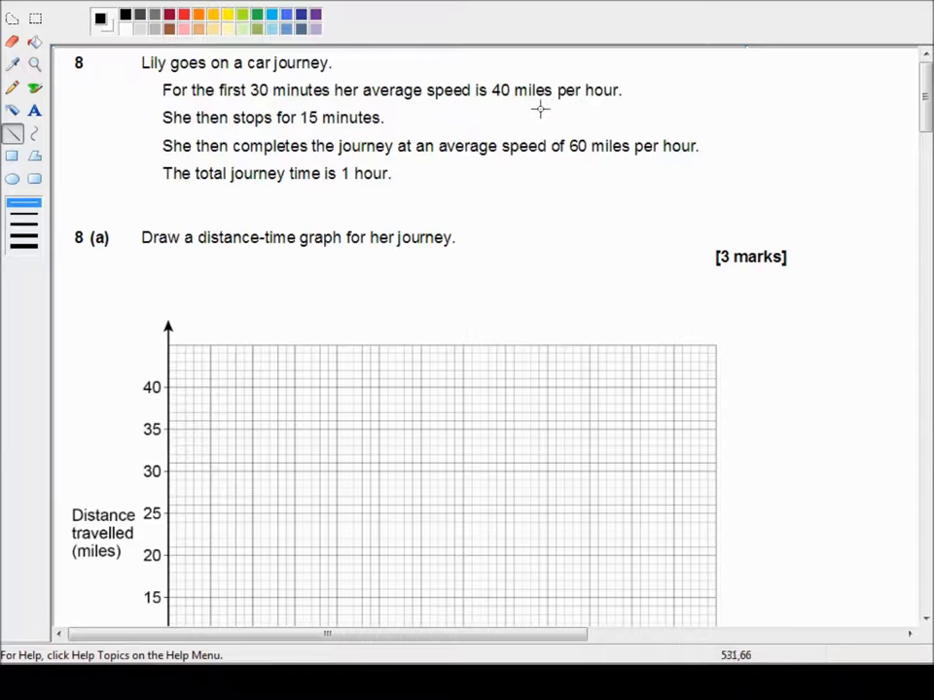
{"action": "mouse_move", "coordinate": [515, 107]}
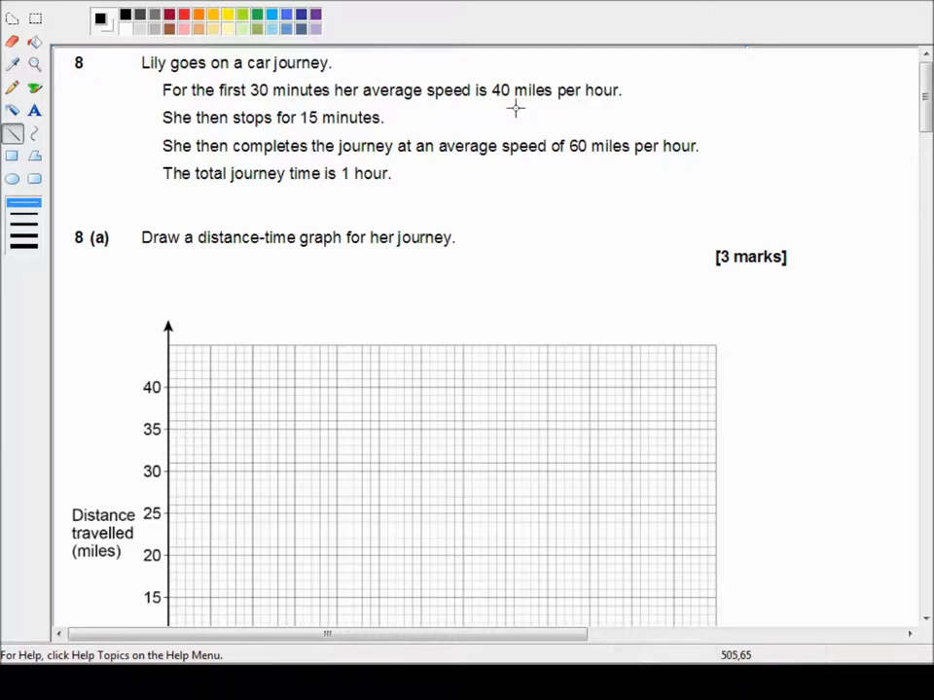
{"action": "mouse_move", "coordinate": [381, 144]}
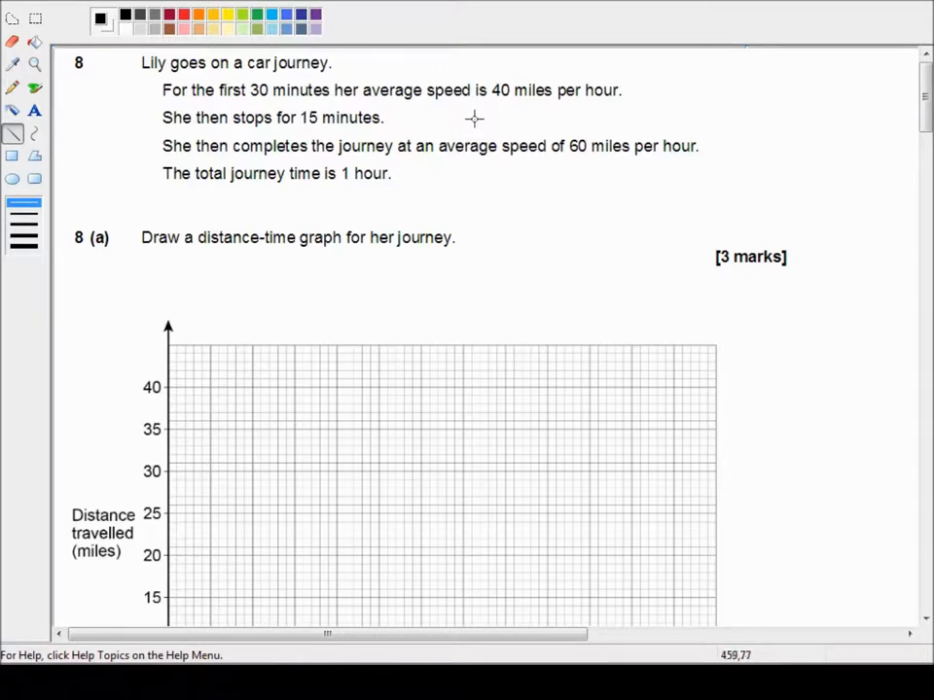
{"action": "scroll", "scroll_direction": "down", "scroll_amount": 3}
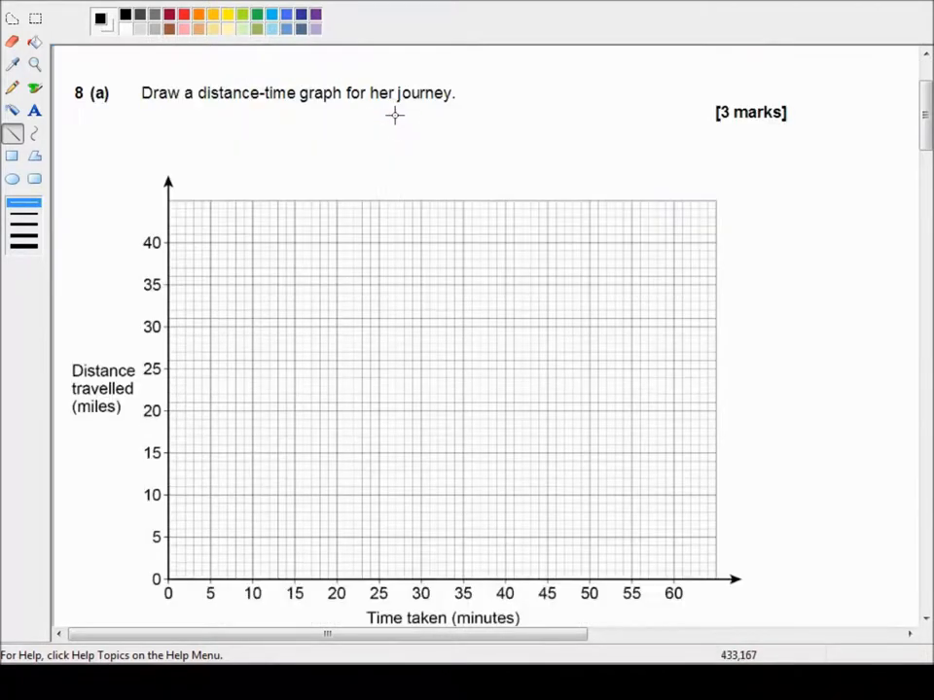
{"action": "mouse_move", "coordinate": [335, 533]}
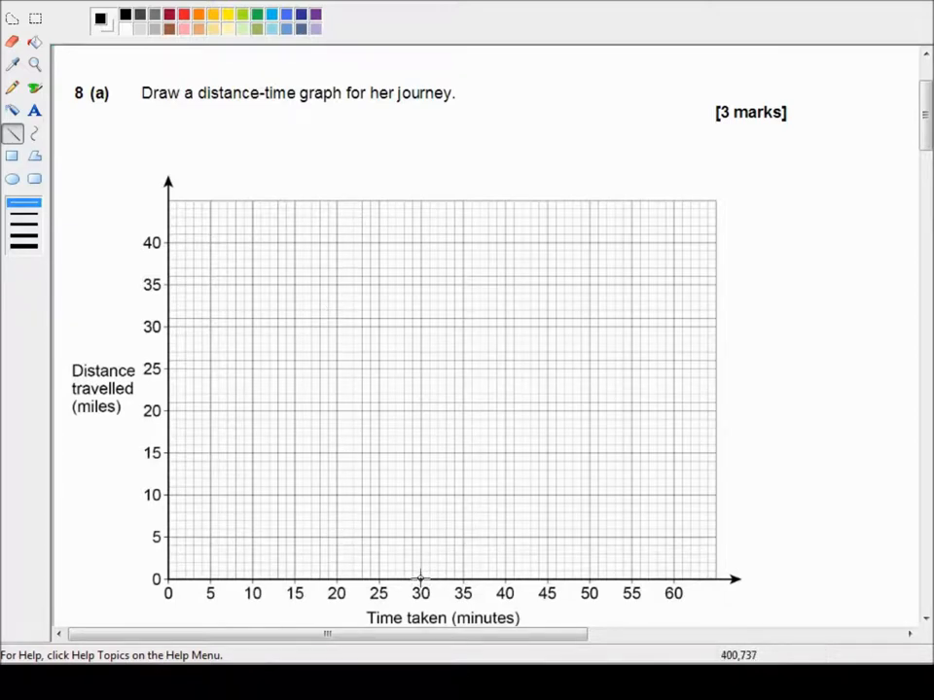
{"action": "mouse_move", "coordinate": [416, 418]}
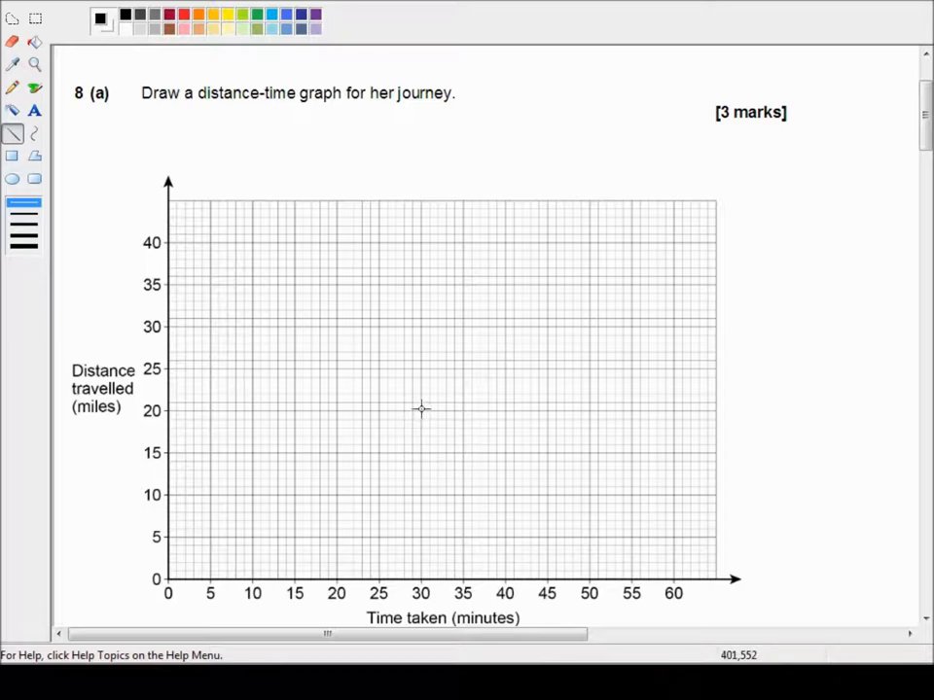
{"action": "left_click_drag", "start_coordinate": [210, 536], "coordinate": [420, 409]}
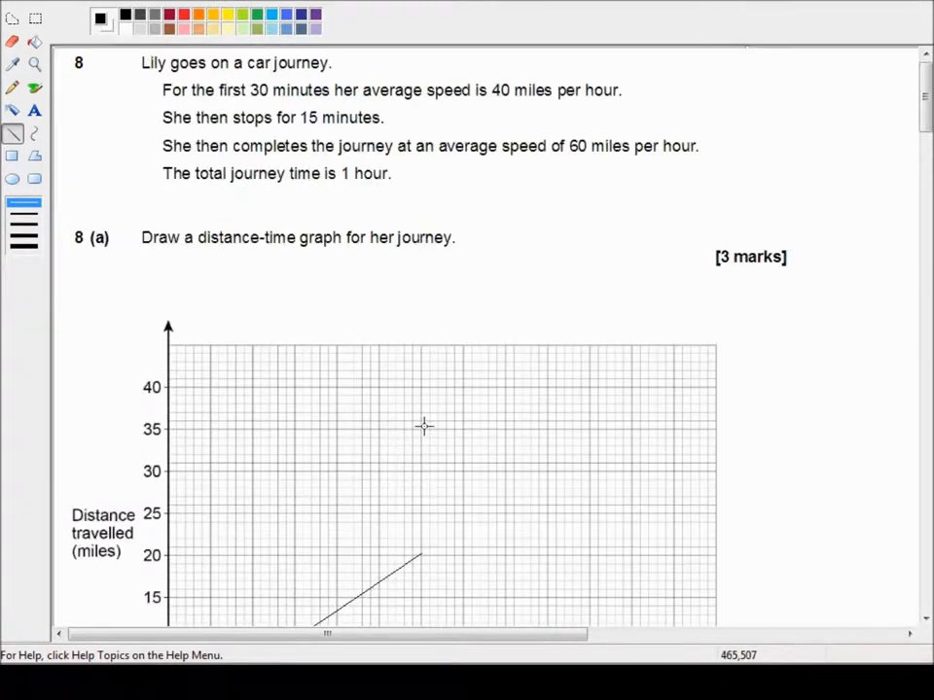
{"action": "mouse_move", "coordinate": [379, 136]}
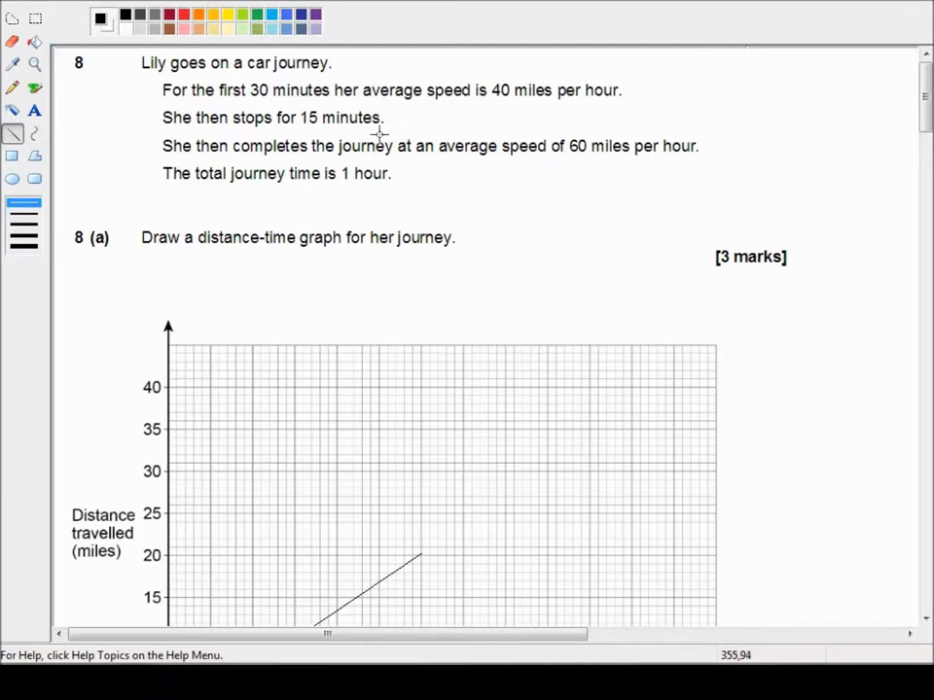
Step: Draw a horizontal line at 20 miles from 30 minutes across to 45 minutes
{"action": "scroll", "scroll_direction": "down", "scroll_amount": 3}
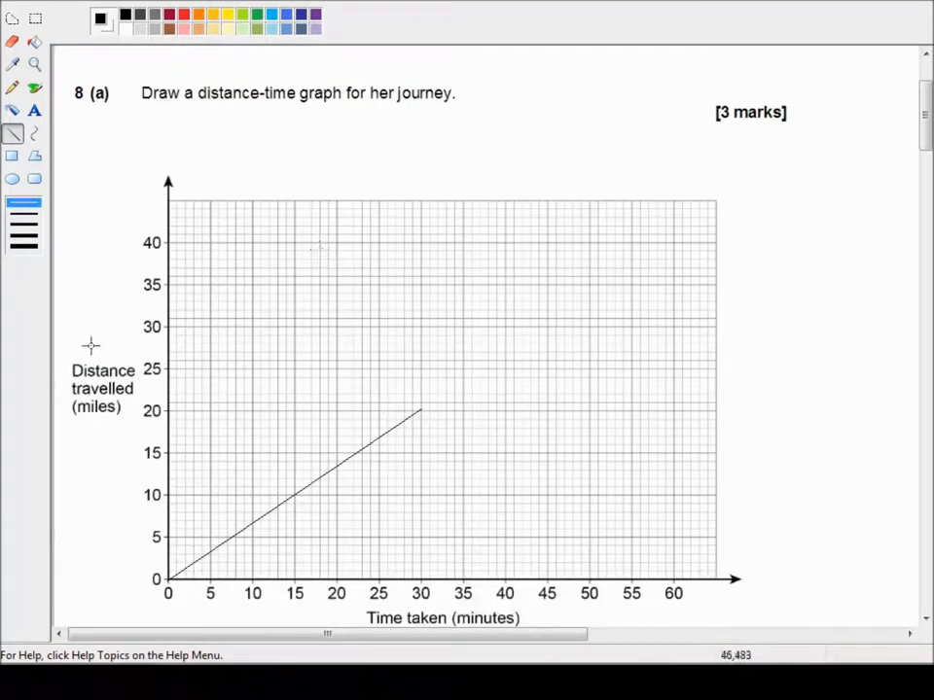
{"action": "mouse_move", "coordinate": [136, 393]}
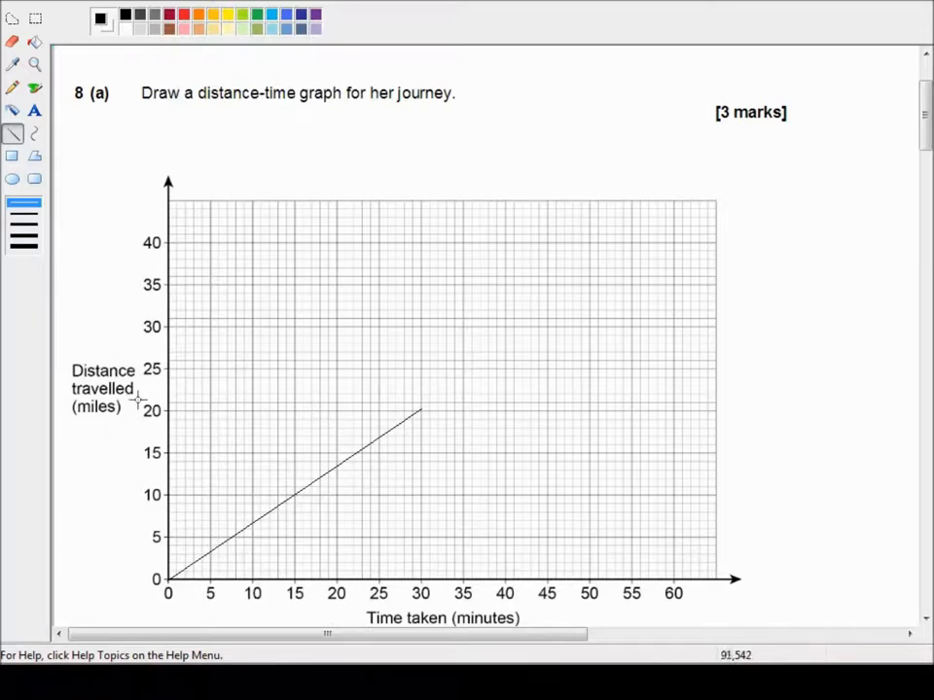
{"action": "mouse_move", "coordinate": [232, 385]}
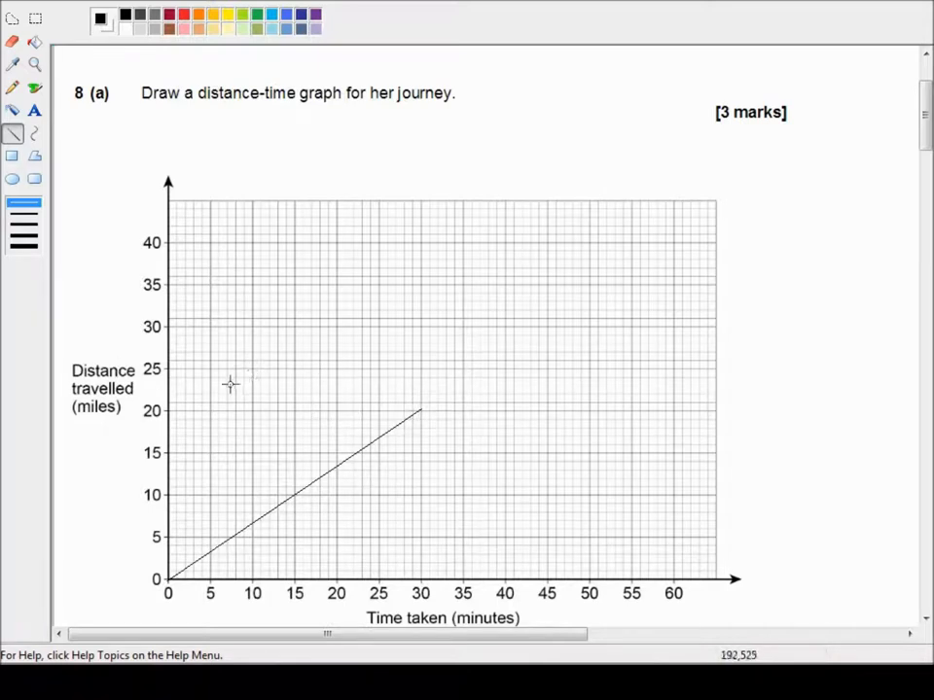
{"action": "mouse_move", "coordinate": [264, 393]}
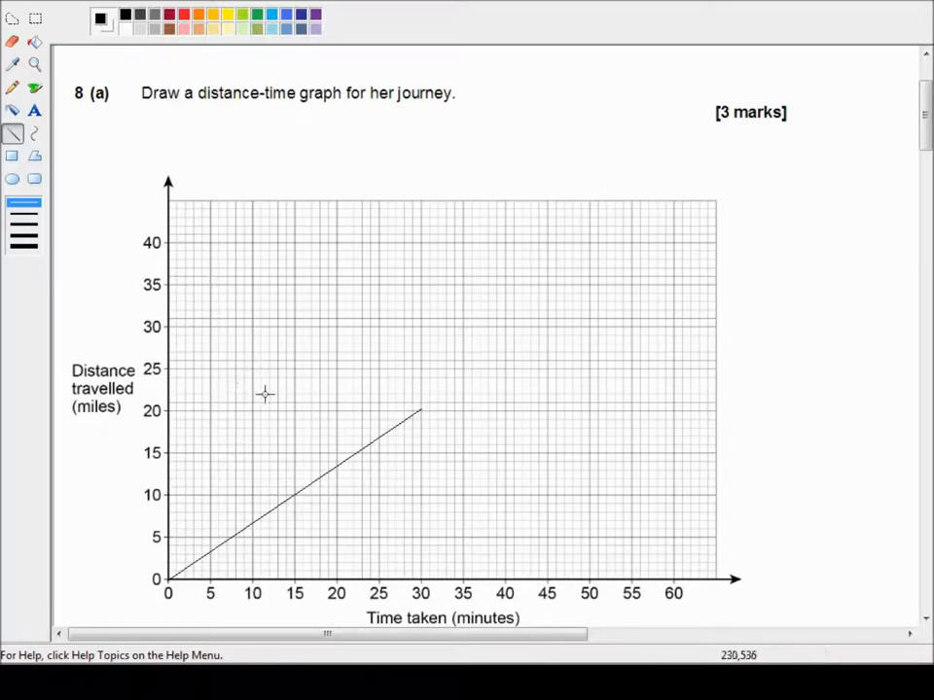
{"action": "mouse_move", "coordinate": [261, 401]}
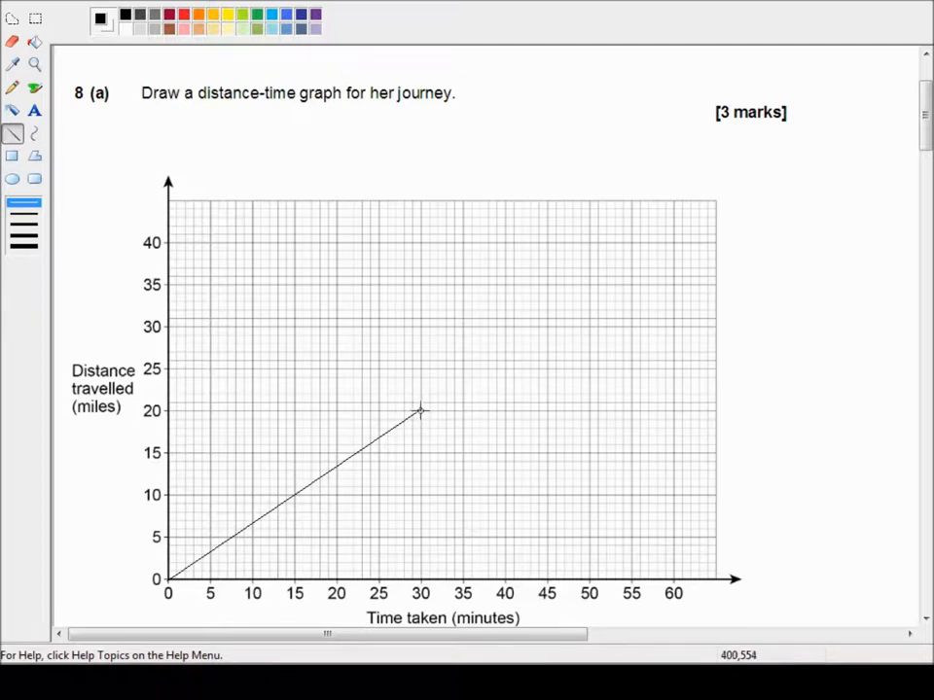
{"action": "left_click_drag", "start_coordinate": [420, 413], "coordinate": [496, 413]}
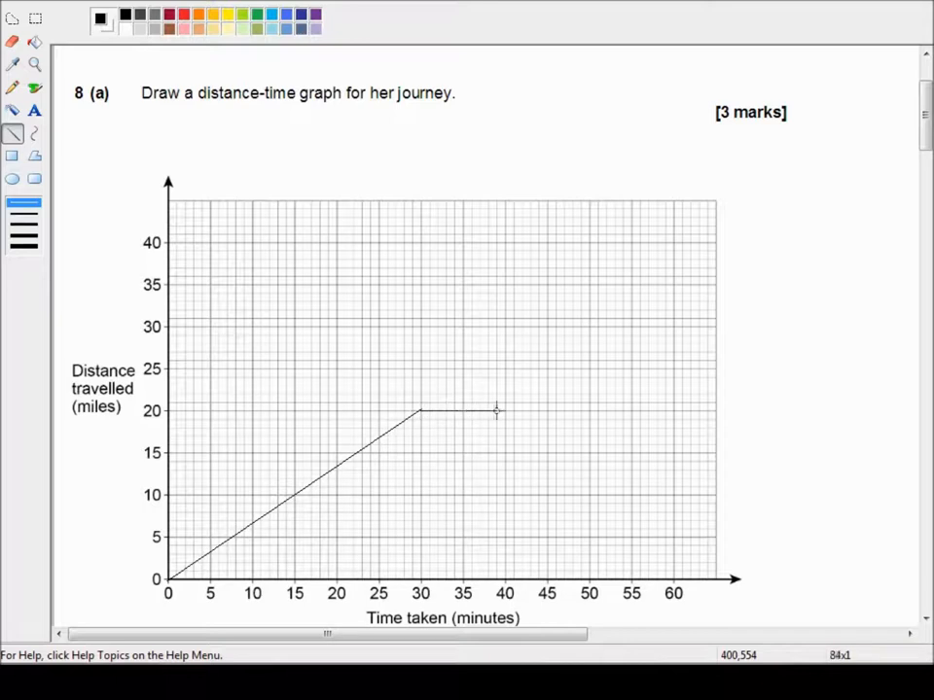
{"action": "left_click_drag", "start_coordinate": [496, 413], "coordinate": [549, 413]}
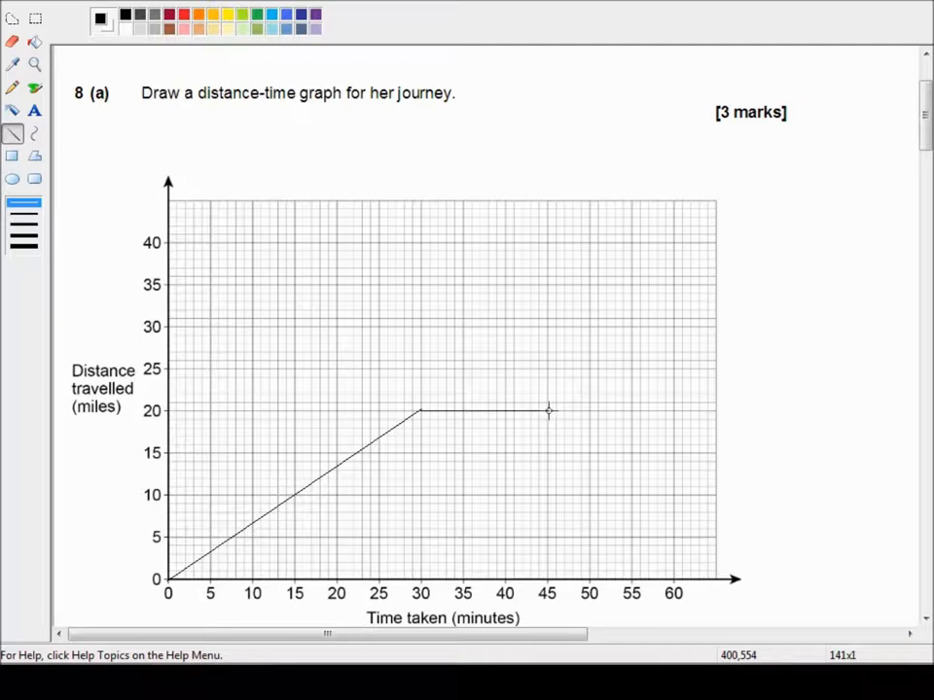
{"action": "mouse_move", "coordinate": [533, 406]}
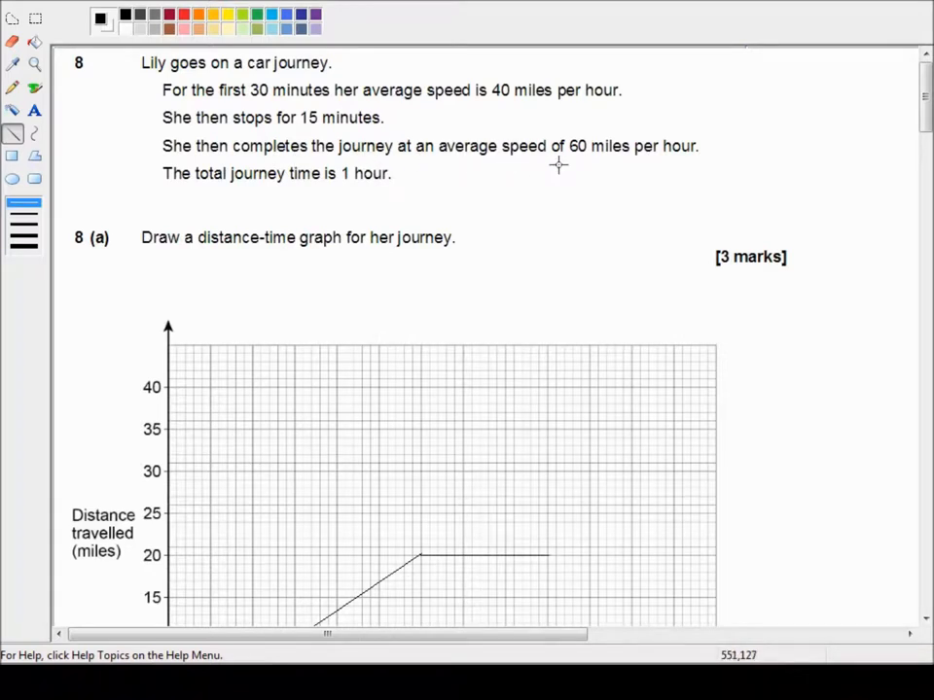
{"action": "mouse_move", "coordinate": [601, 165]}
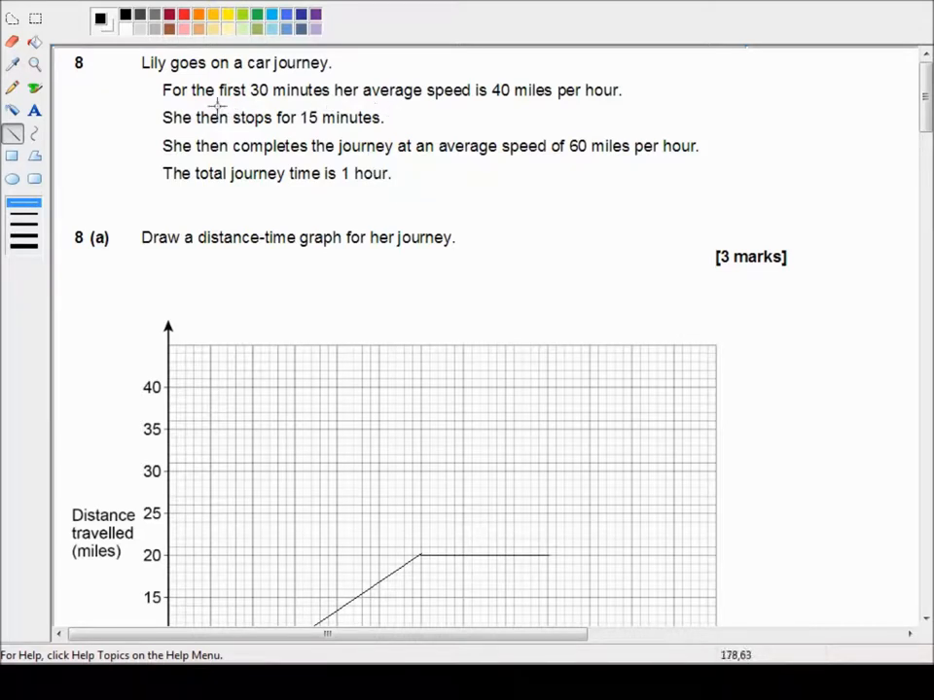
{"action": "mouse_move", "coordinate": [352, 183]}
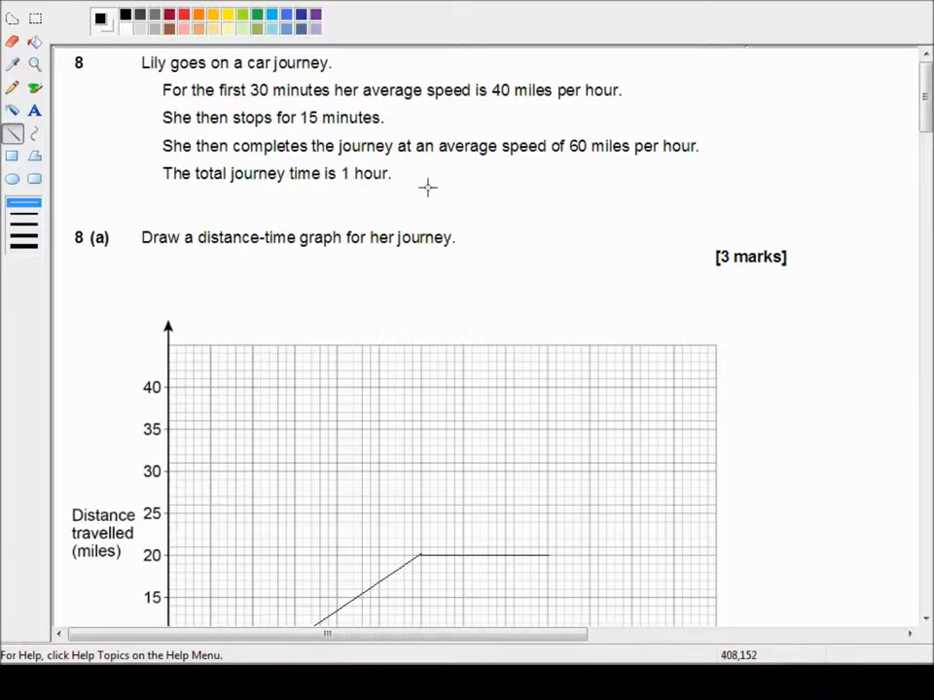
{"action": "mouse_move", "coordinate": [541, 164]}
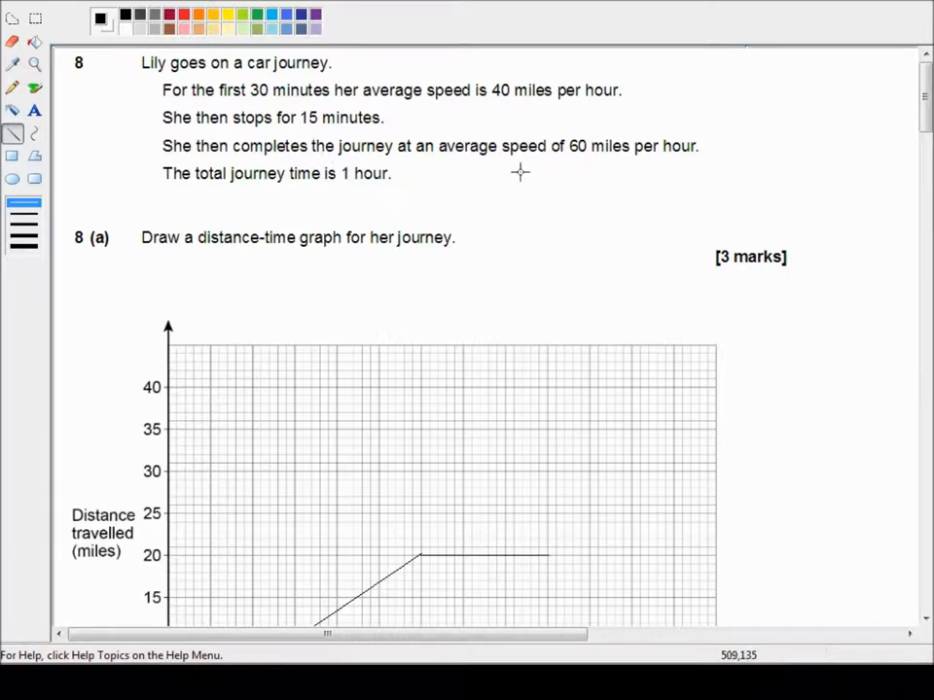
{"action": "mouse_move", "coordinate": [564, 171]}
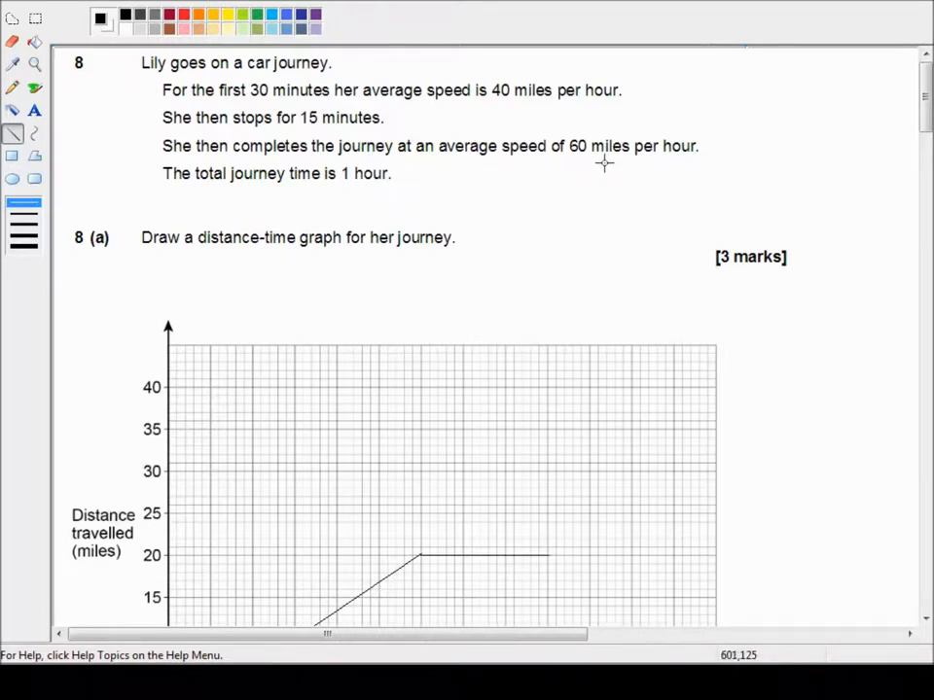
{"action": "mouse_move", "coordinate": [556, 185]}
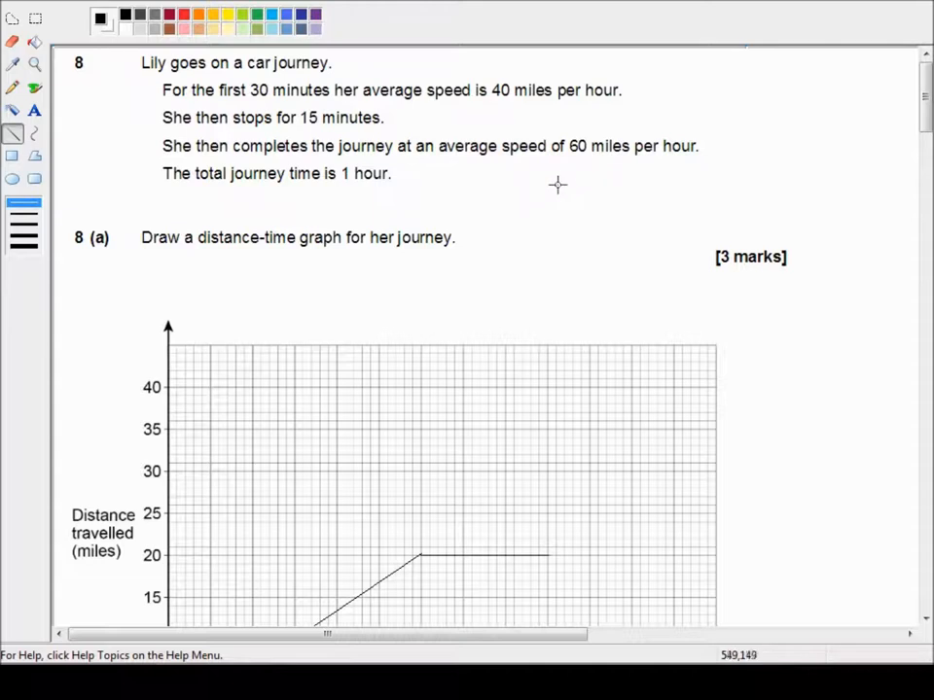
Step: Draw the final rising line from (45, 20) to (60, 35) and retrace the flat section
{"action": "scroll", "scroll_direction": "down", "scroll_amount": 3}
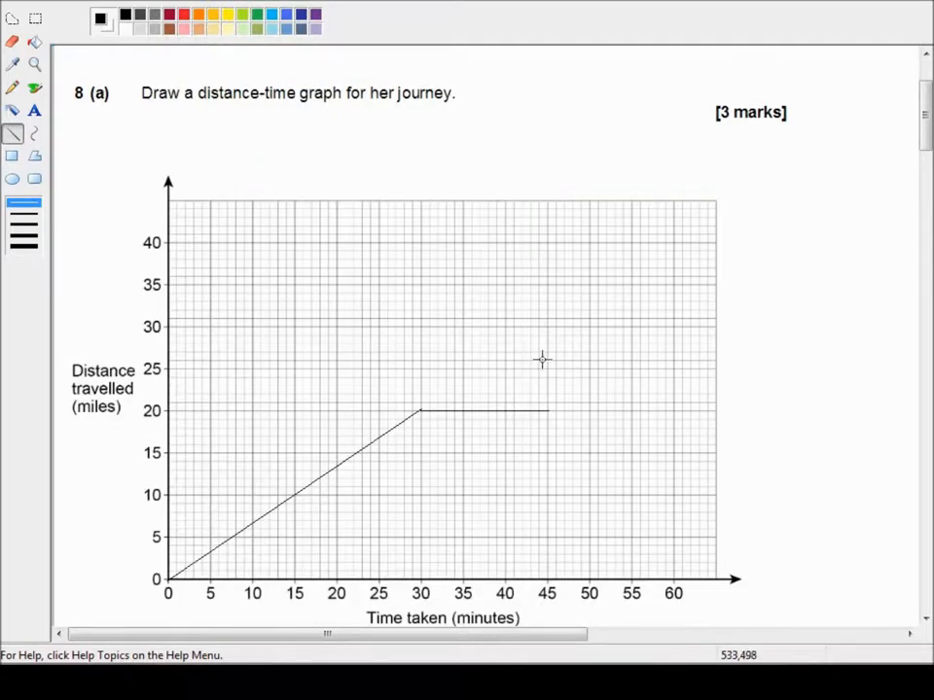
{"action": "mouse_move", "coordinate": [685, 581]}
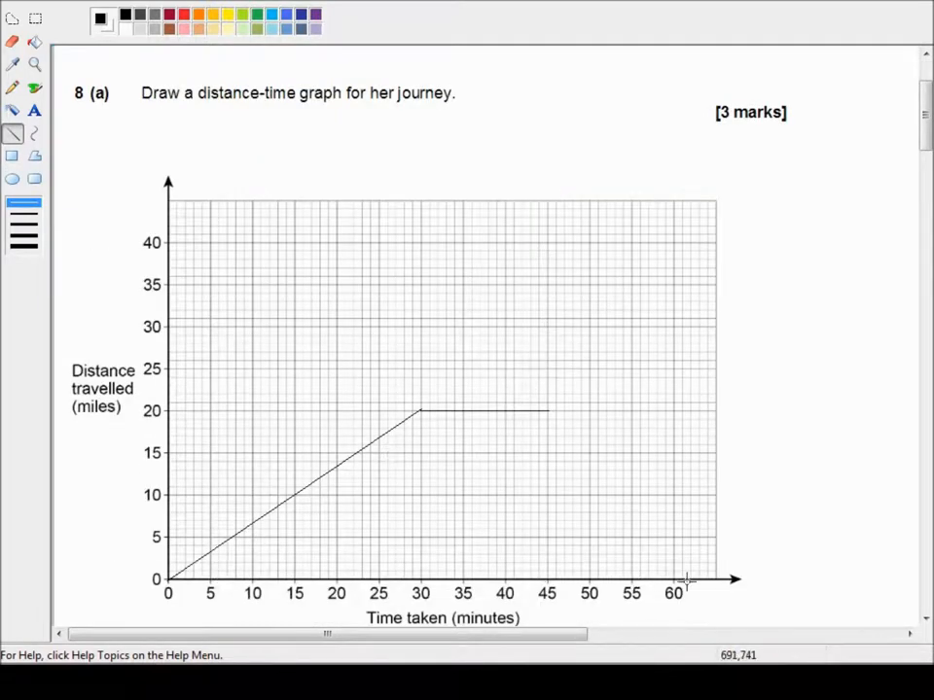
{"action": "mouse_move", "coordinate": [675, 591]}
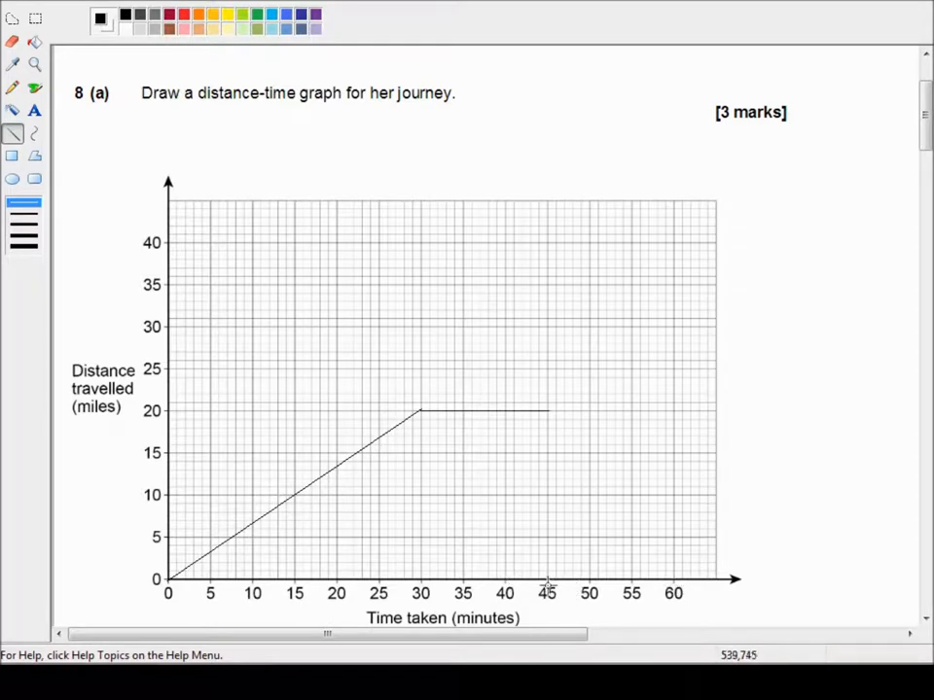
{"action": "mouse_move", "coordinate": [677, 584]}
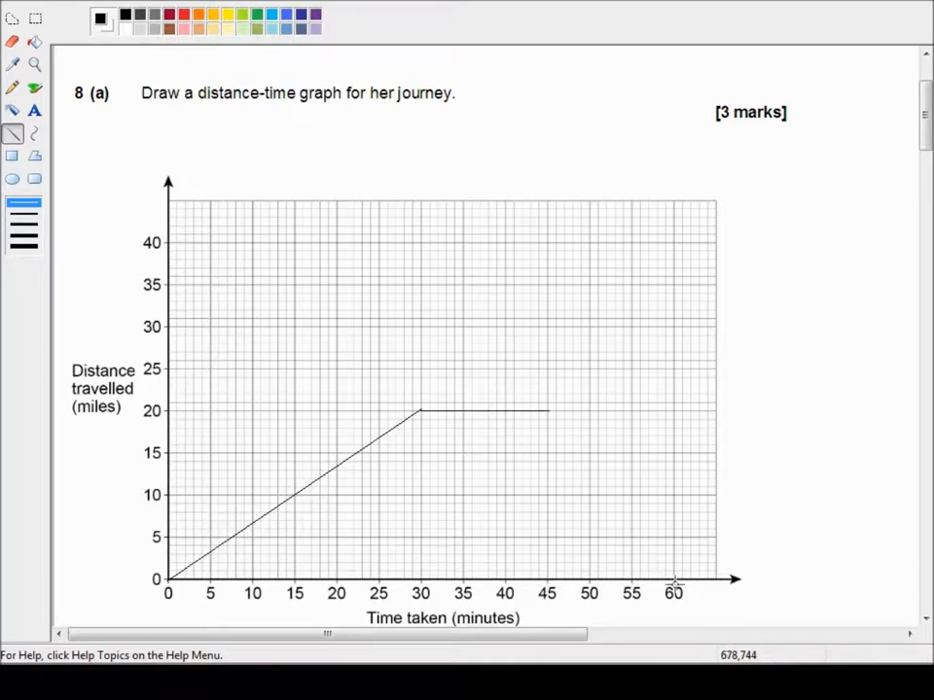
{"action": "mouse_move", "coordinate": [548, 583]}
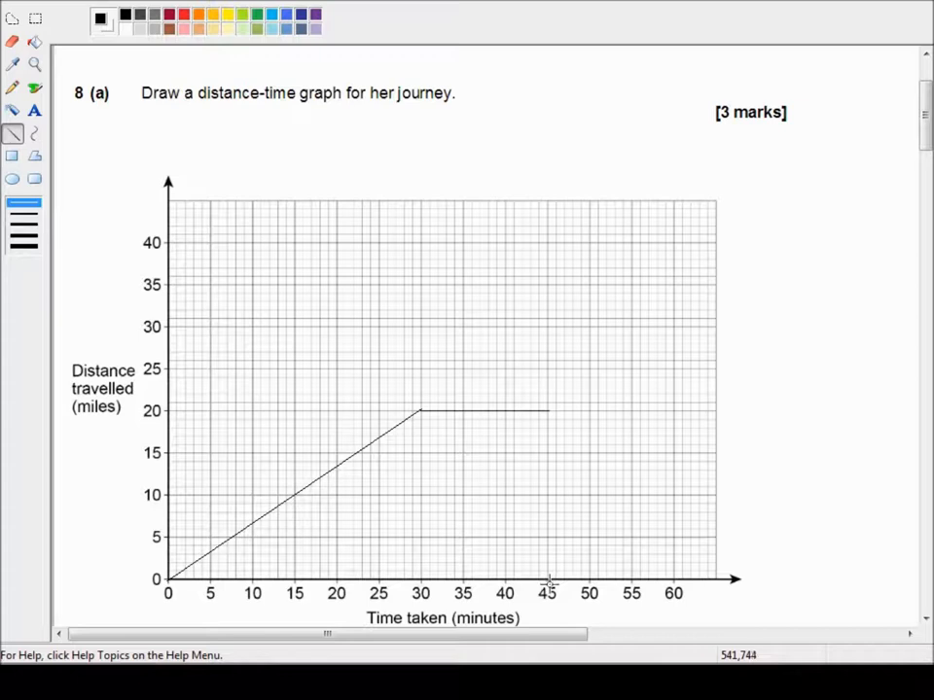
{"action": "mouse_move", "coordinate": [607, 584]}
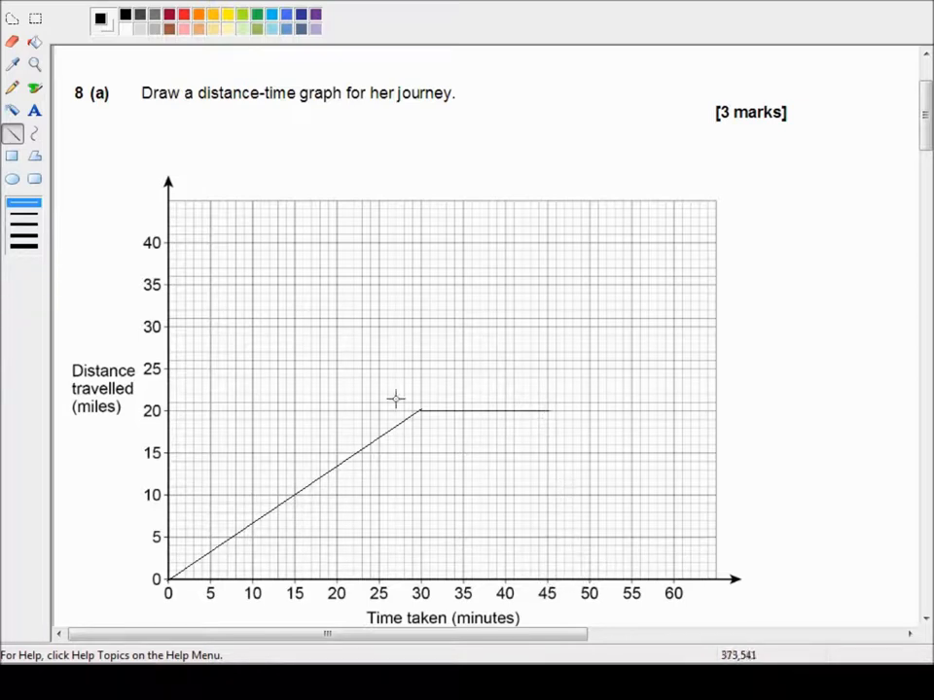
{"action": "mouse_move", "coordinate": [239, 334]}
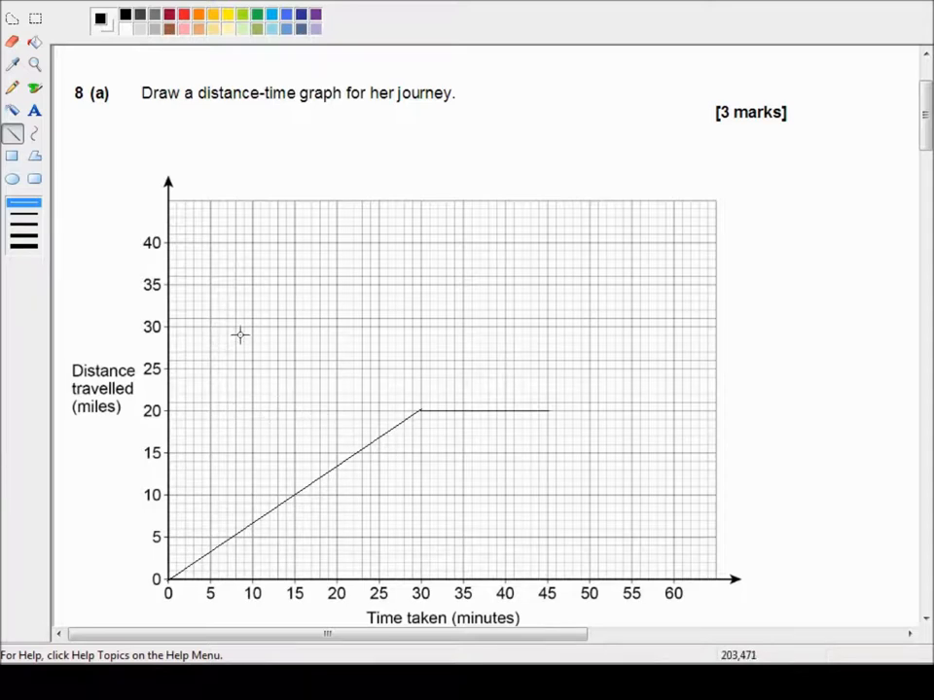
{"action": "mouse_move", "coordinate": [185, 284]}
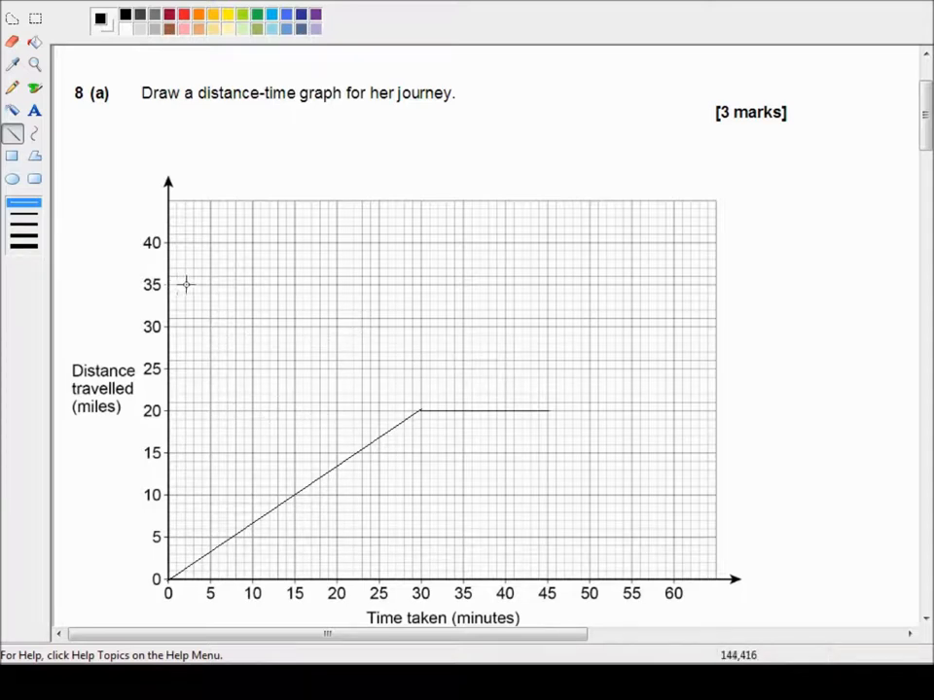
{"action": "mouse_move", "coordinate": [490, 286]}
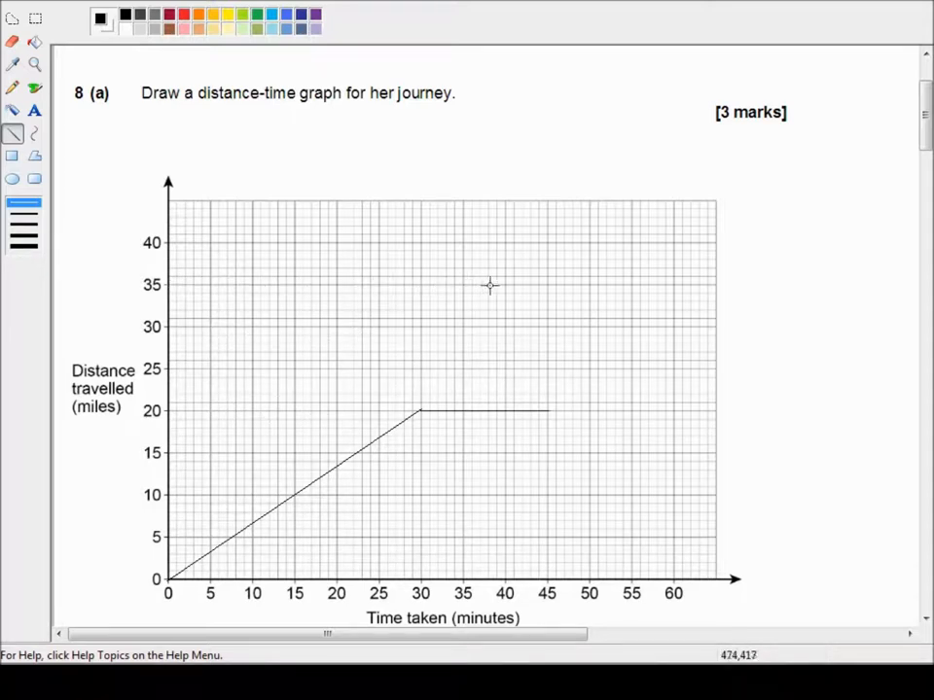
{"action": "mouse_move", "coordinate": [673, 284]}
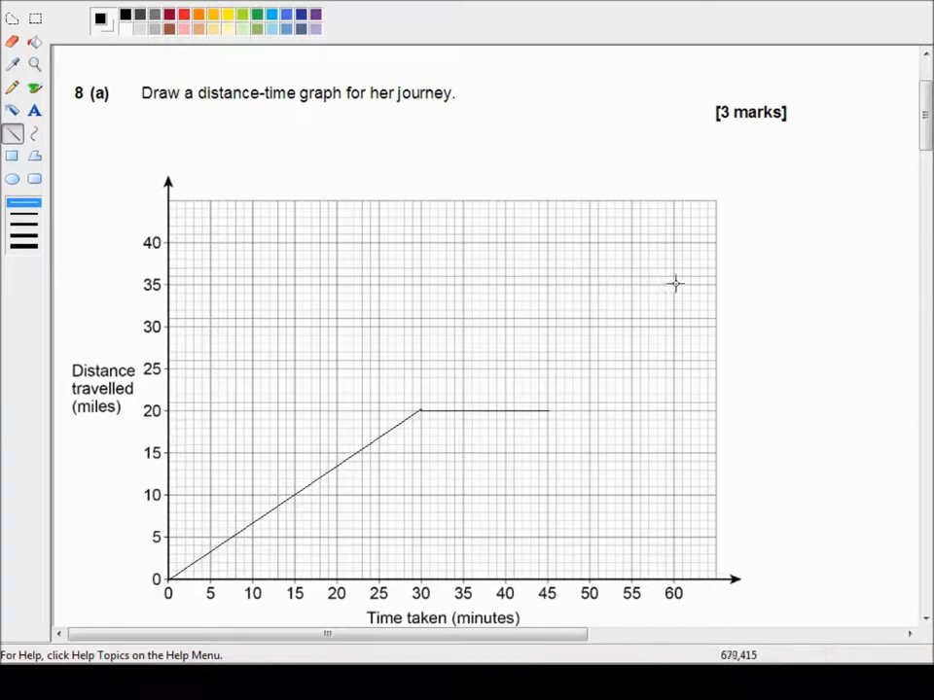
{"action": "mouse_move", "coordinate": [673, 284]}
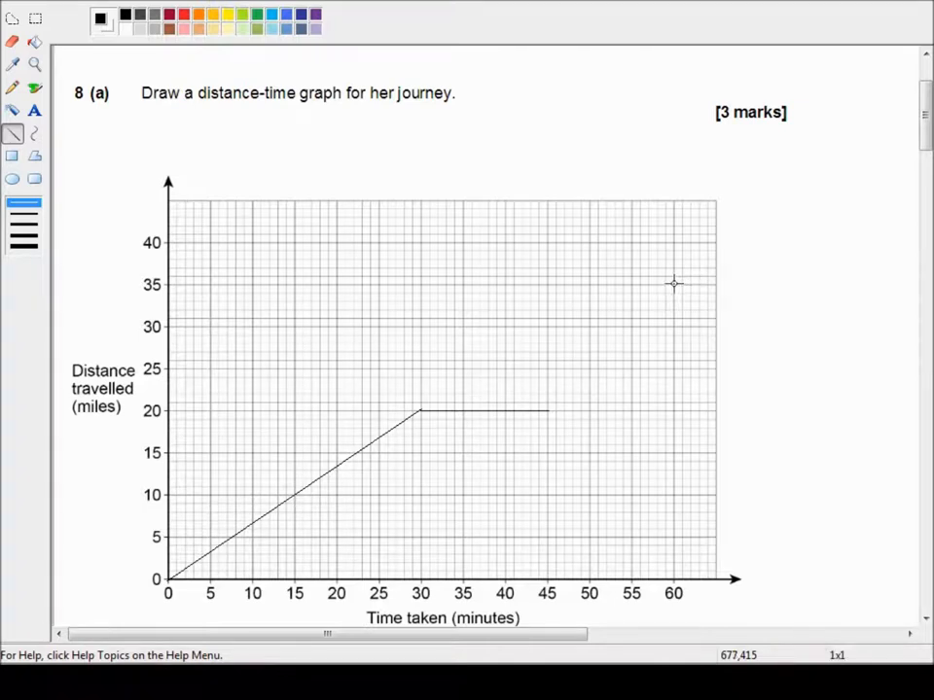
{"action": "left_click_drag", "start_coordinate": [548, 411], "coordinate": [673, 288]}
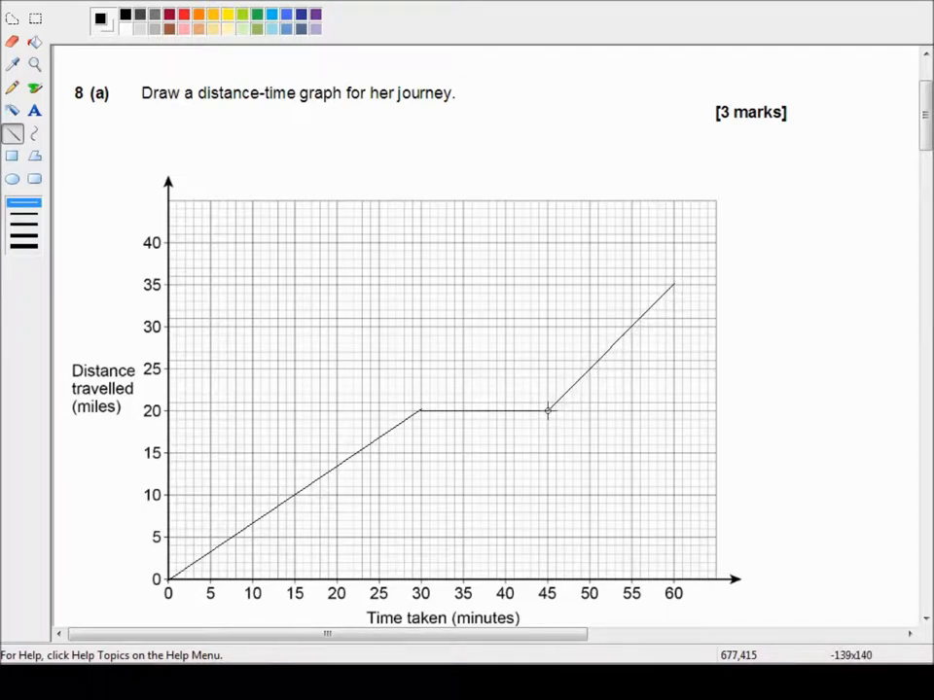
{"action": "left_click_drag", "start_coordinate": [418, 410], "coordinate": [549, 411]}
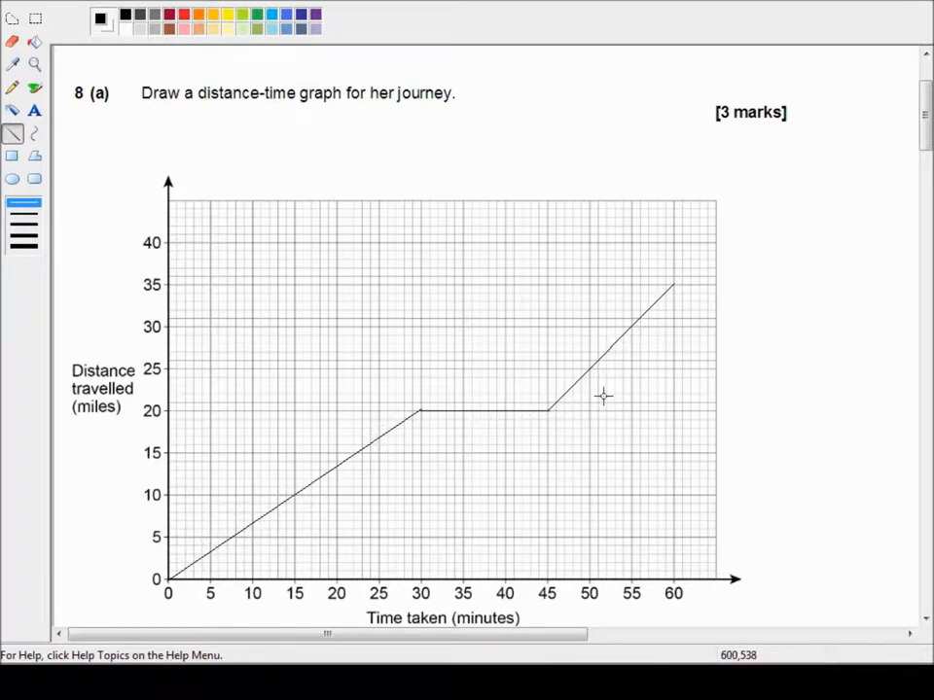
{"action": "mouse_move", "coordinate": [564, 411]}
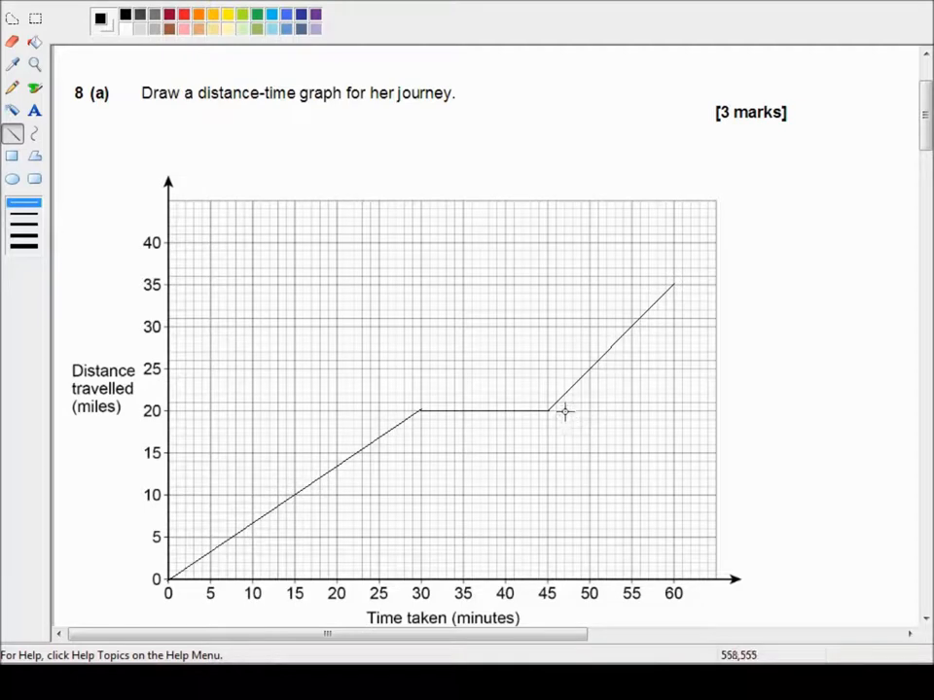
Step: Handwrite '35 miles per hour' under 8(b) and '35' before 'mph' on the Answer line
{"action": "scroll", "scroll_direction": "down", "scroll_amount": 3}
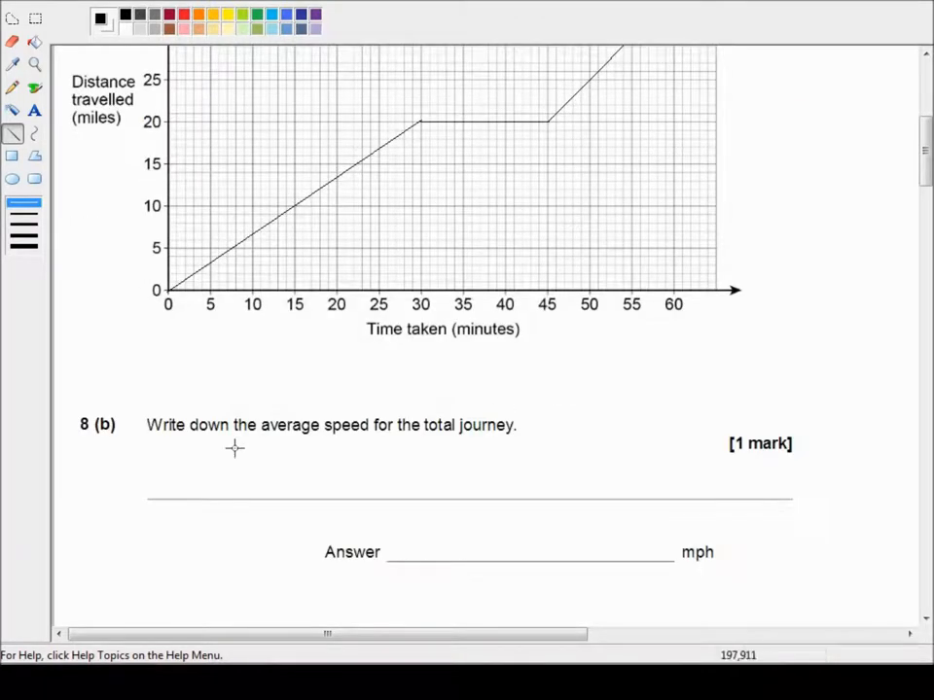
{"action": "mouse_move", "coordinate": [253, 443]}
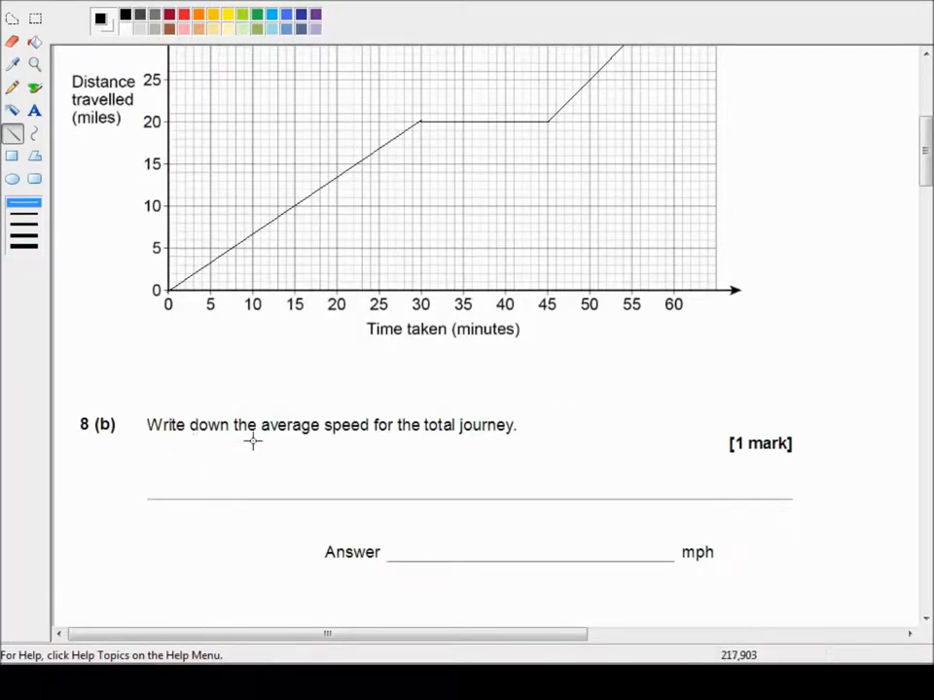
{"action": "mouse_move", "coordinate": [522, 435]}
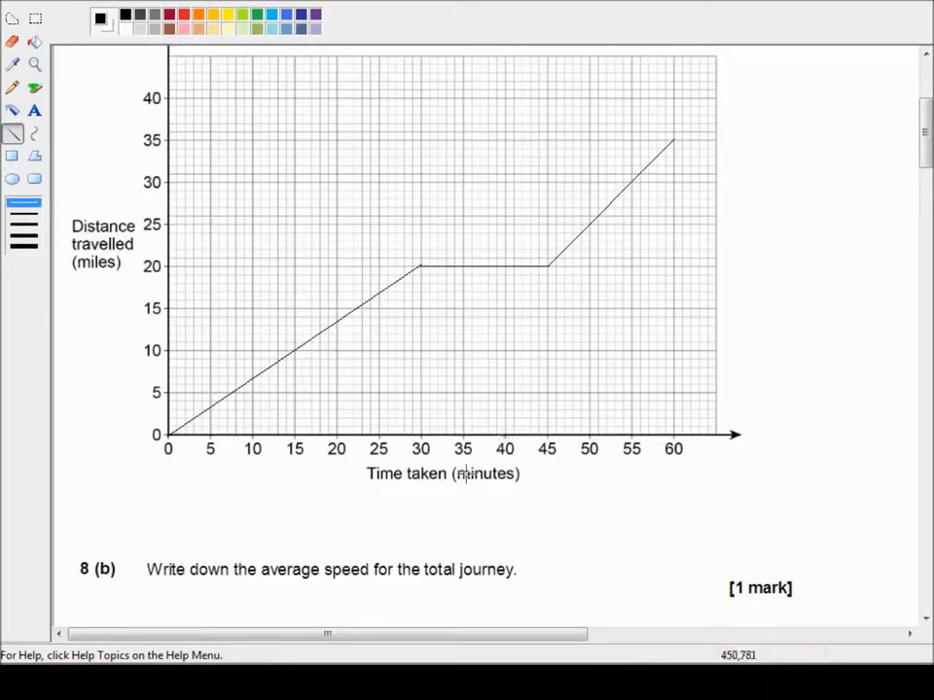
{"action": "mouse_move", "coordinate": [452, 474]}
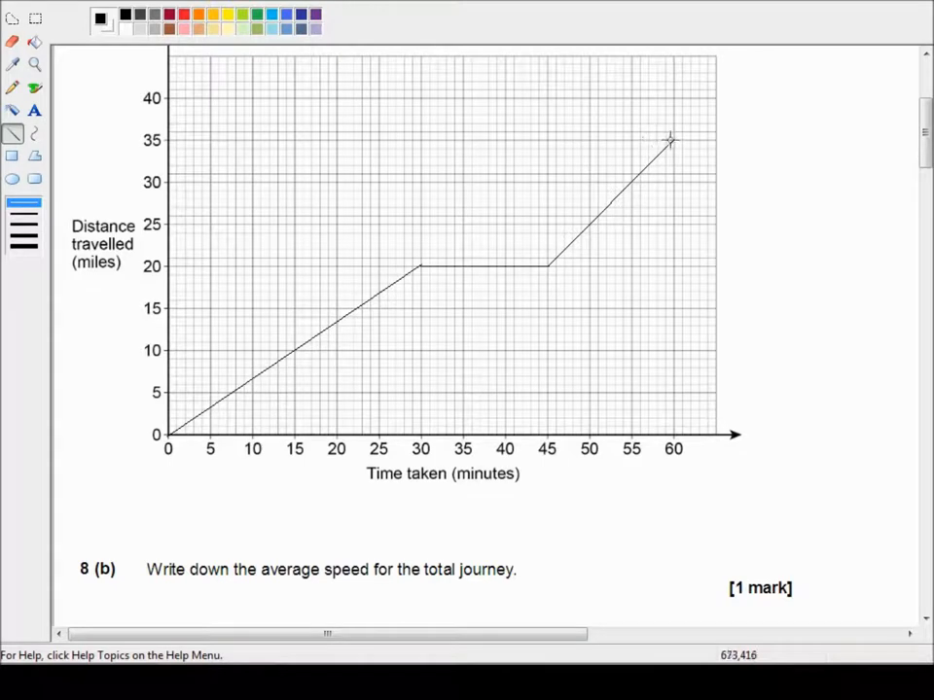
{"action": "scroll", "scroll_direction": "down", "scroll_amount": 3}
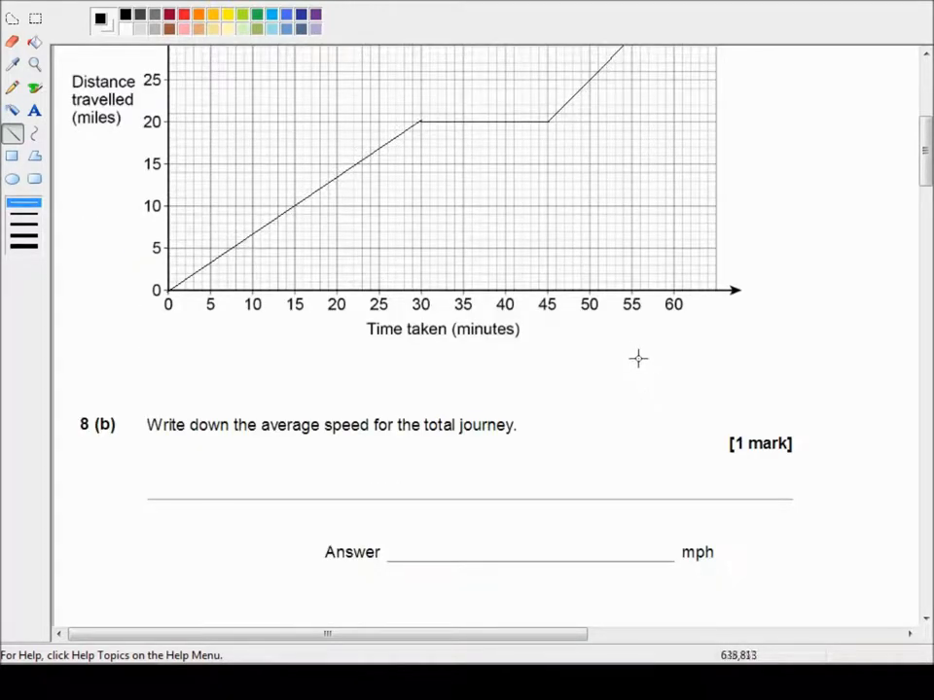
{"action": "mouse_move", "coordinate": [623, 319]}
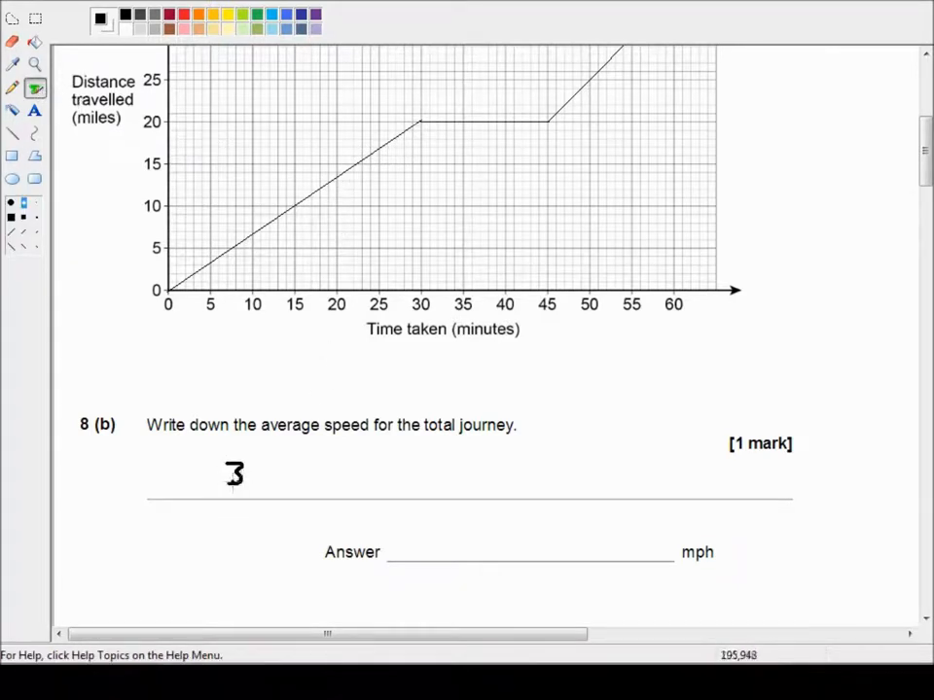
{"action": "type", "text": "5 miles"}
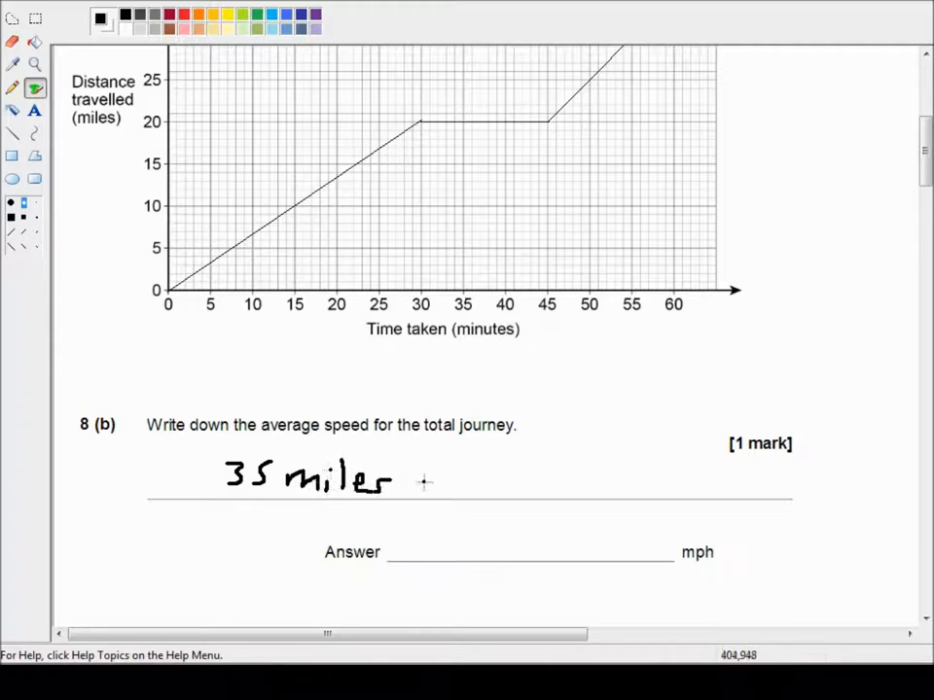
{"action": "left_click_drag", "start_coordinate": [412, 476], "coordinate": [463, 482]}
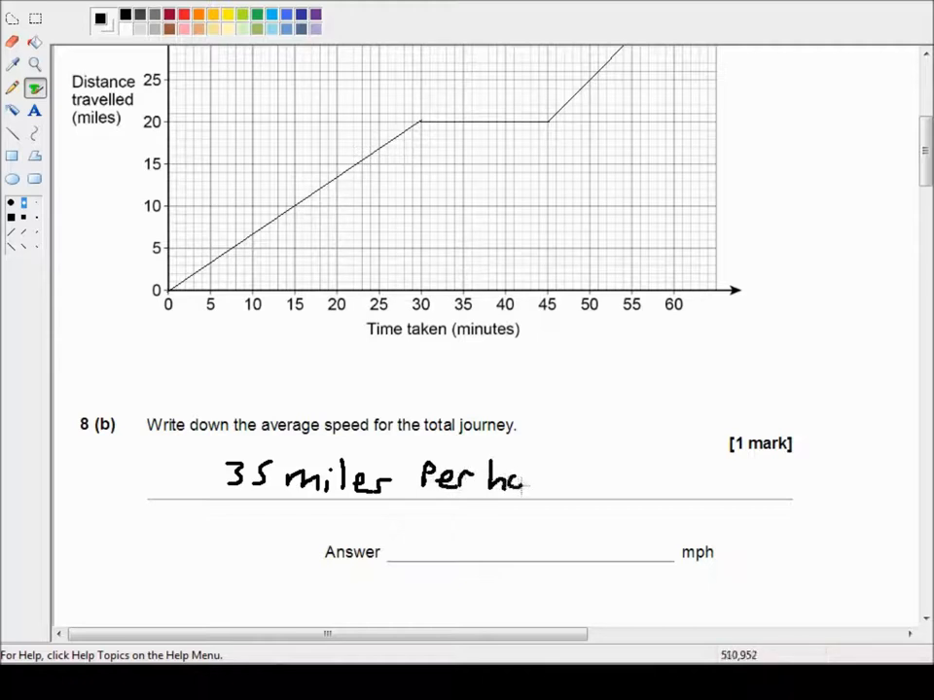
{"action": "left_click_drag", "start_coordinate": [522, 477], "coordinate": [562, 477]}
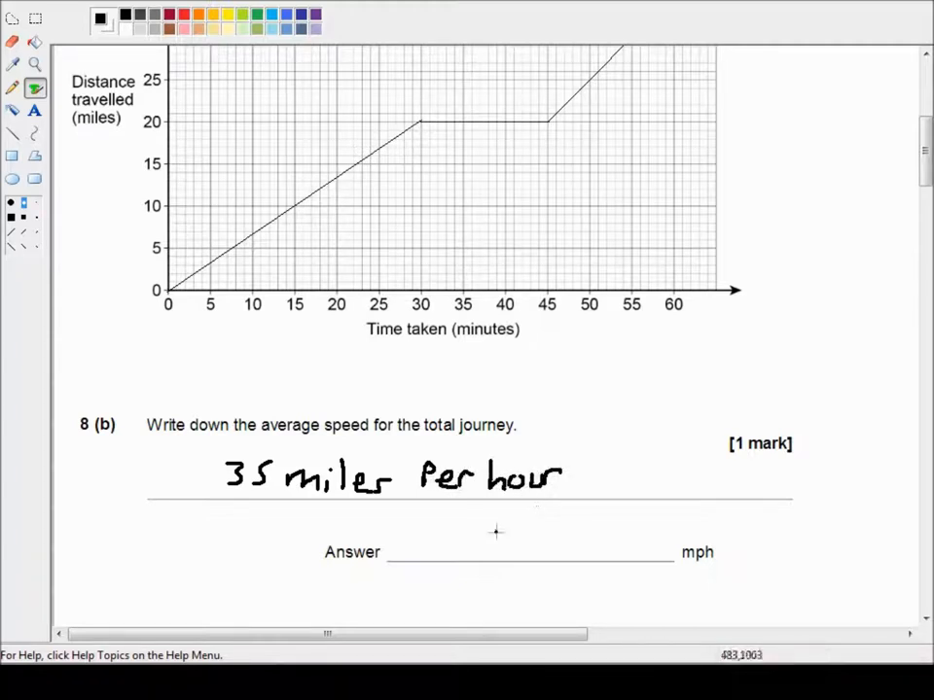
{"action": "left_click_drag", "start_coordinate": [486, 541], "coordinate": [541, 555]}
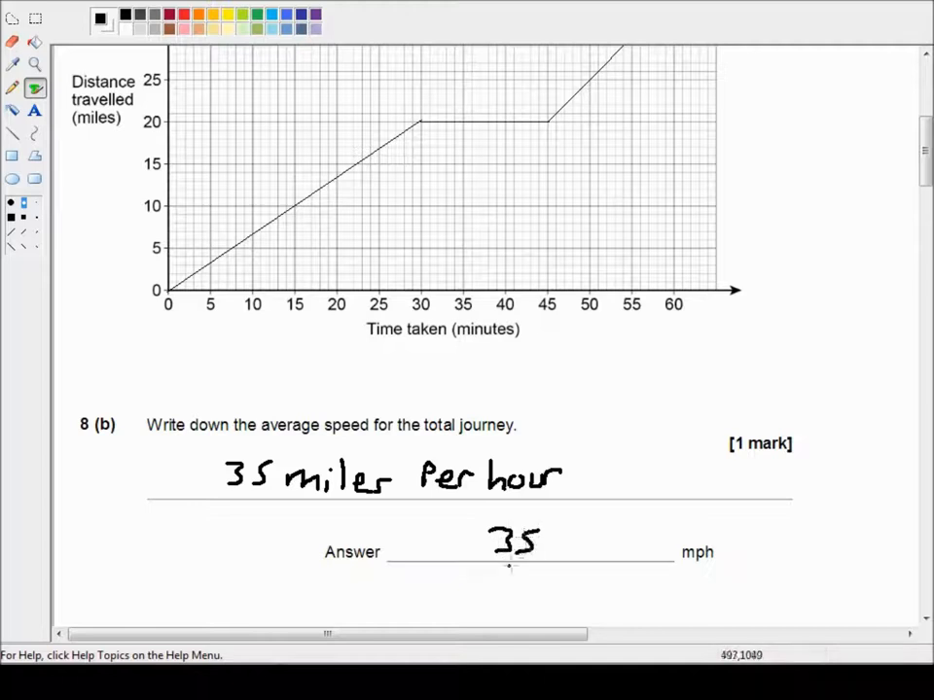